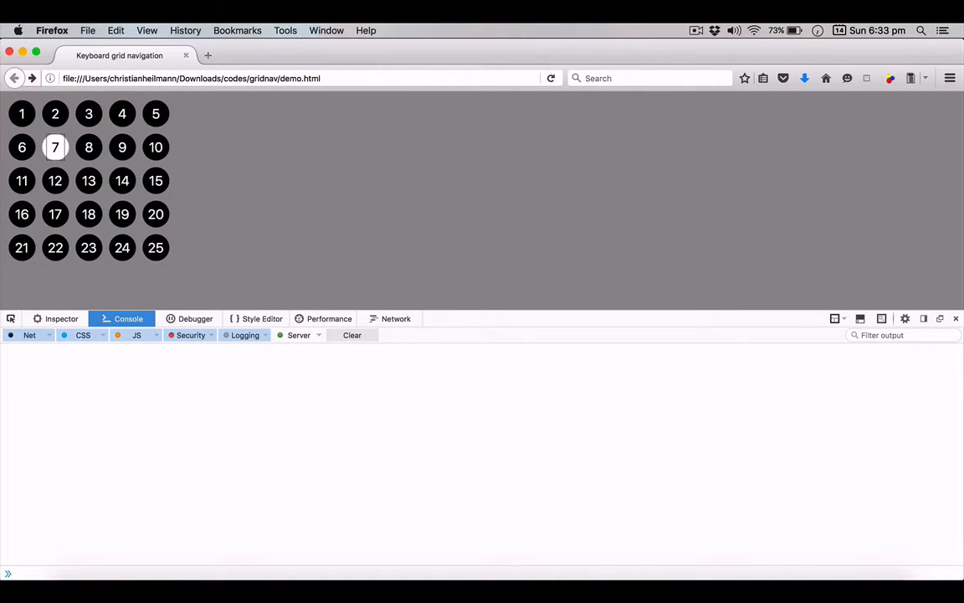
Move from the Firefox grid demo to grid-nav.html in the editor
{"action": "key", "text": "Right"}
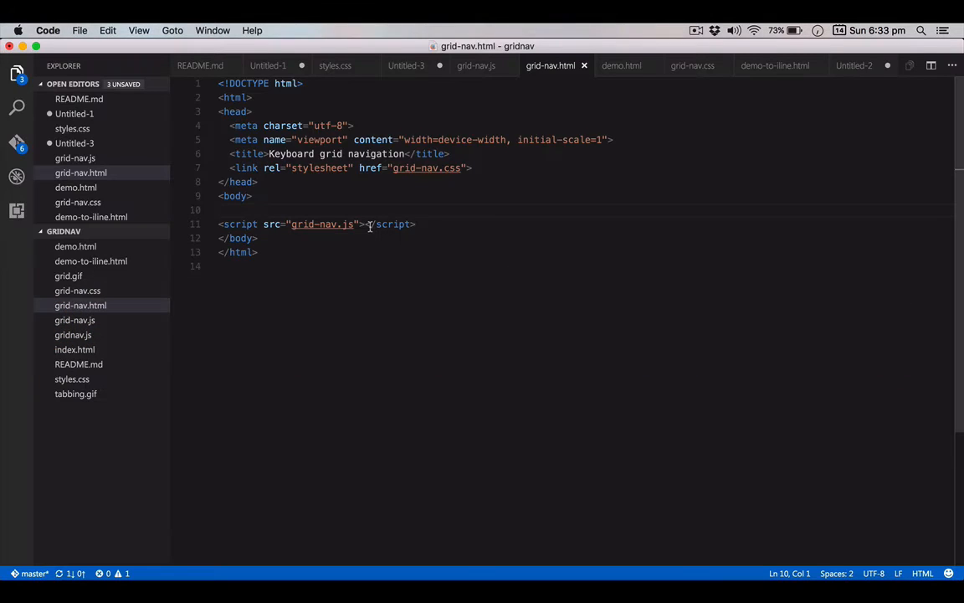
Expand the Emmet abbreviation ul>li*25>button{$} into 25 numbered list buttons
{"action": "type", "text": "ul>li*25"}
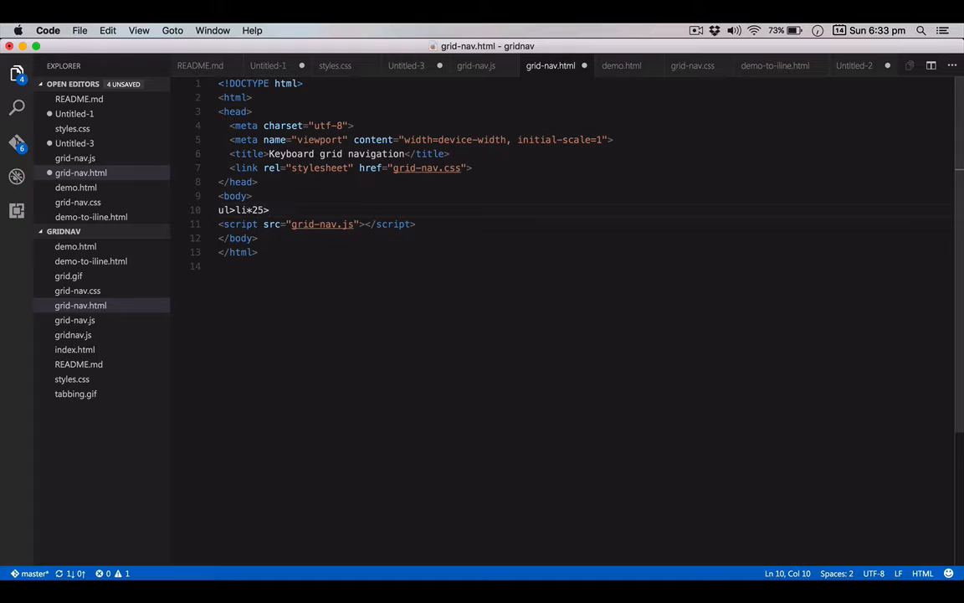
{"action": "type", "text": ">button{}"}
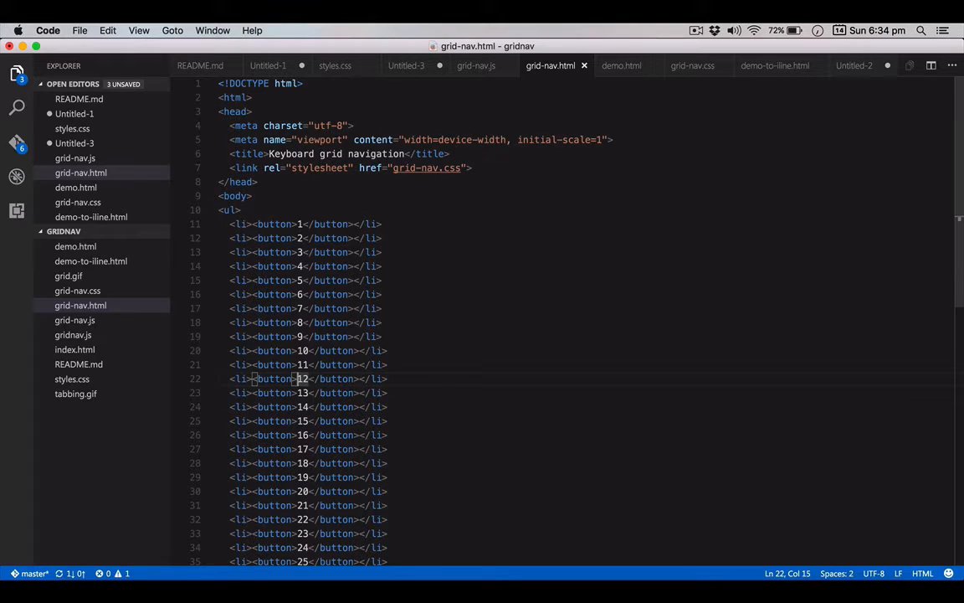
{"action": "scroll", "scroll_direction": "down", "scroll_amount": 3}
{"action": "type", "text": "background:"}
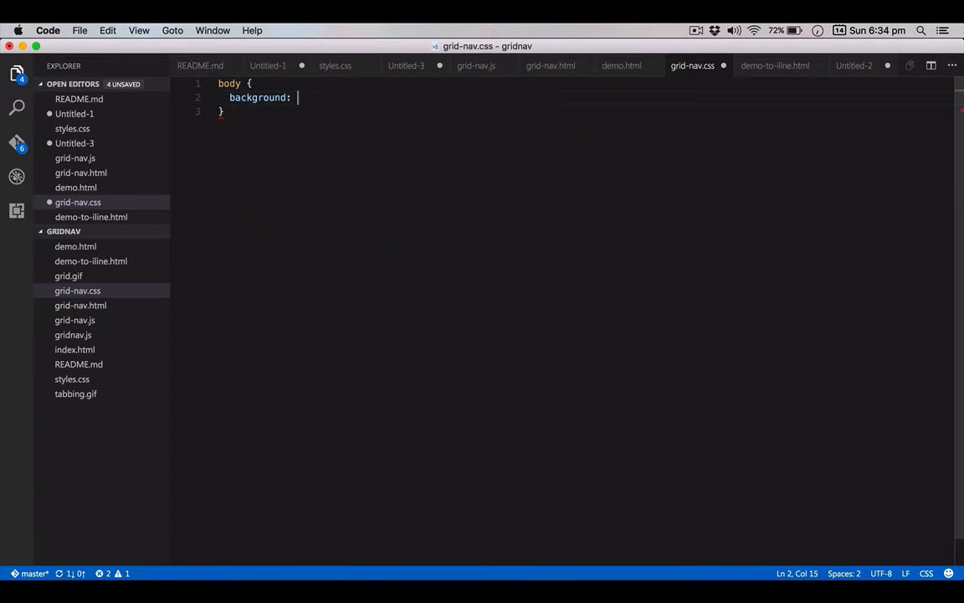
Give the body a dimgrey background, white text and the Arial font
{"action": "type", "text": "gre"}
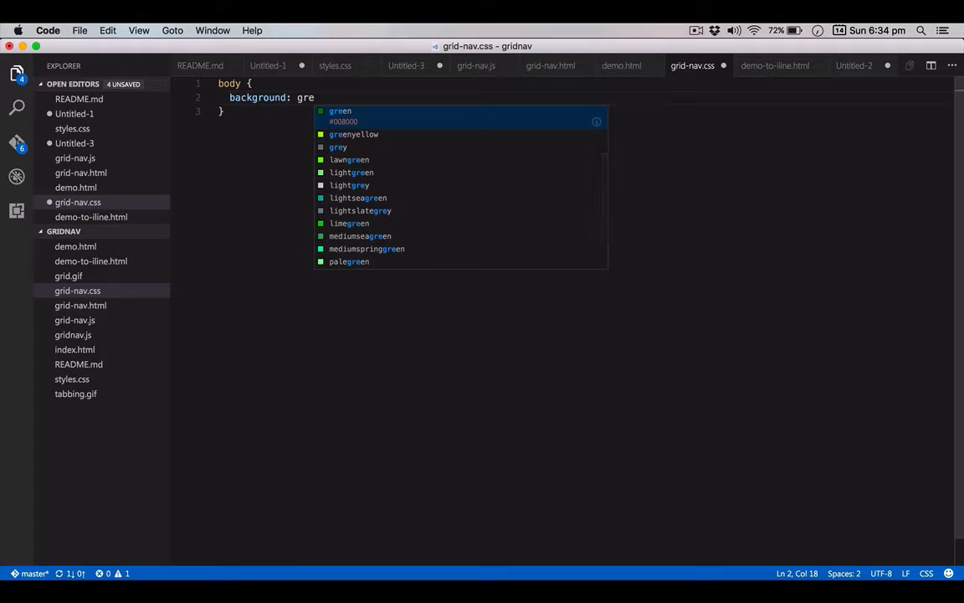
{"action": "type", "text": "y"}
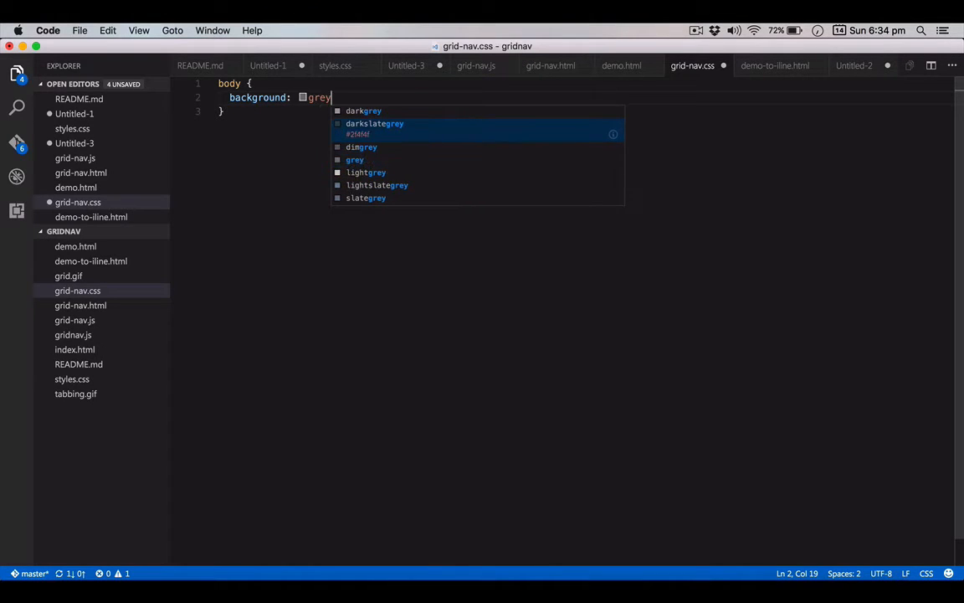
{"action": "left_click", "coordinate": [361, 147]}
{"action": "type", "text": "color:"}
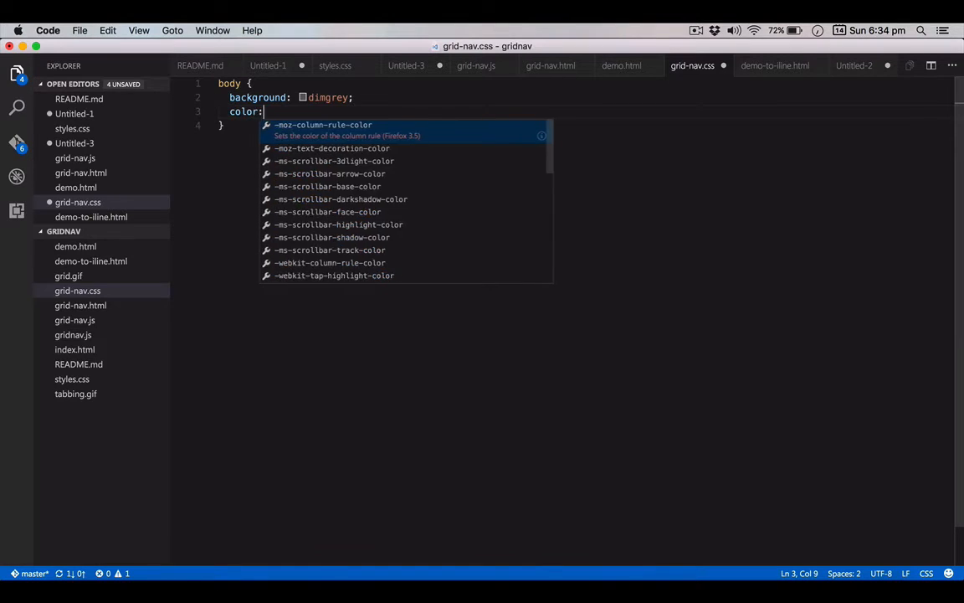
{"action": "type", "text": "white"}
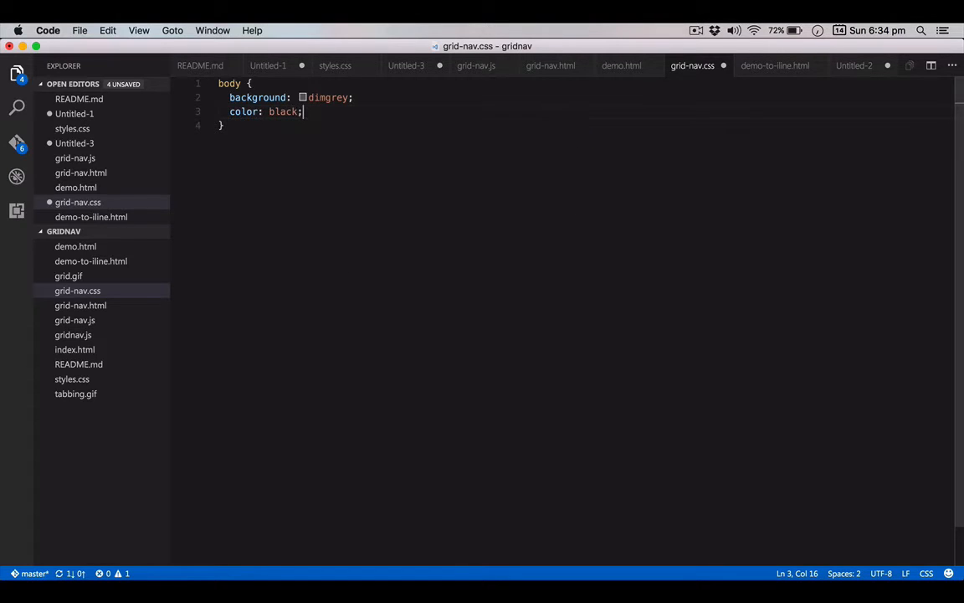
{"action": "type", "text": "font-family: a"}
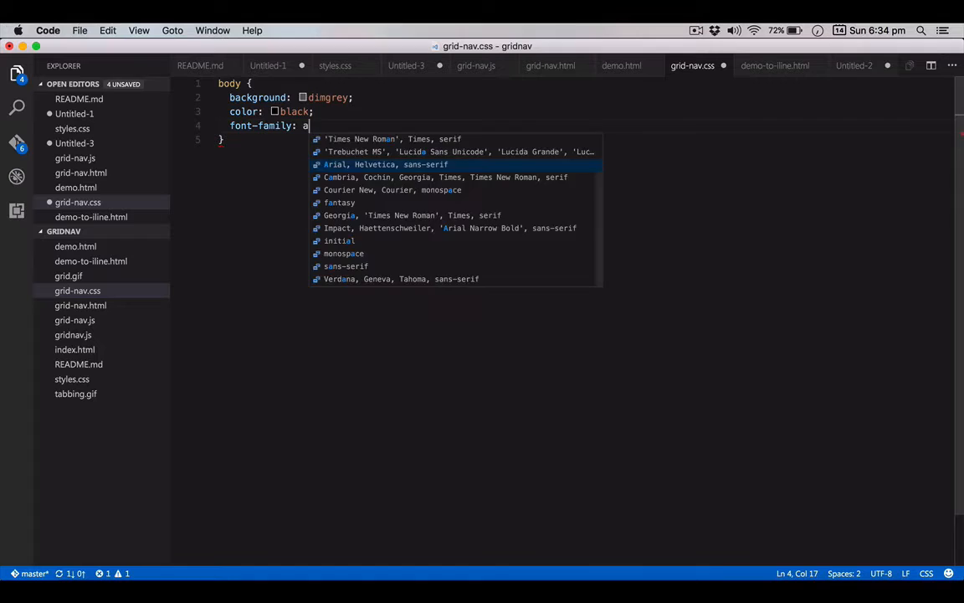
{"action": "type", "text": "rial, Helvetica, sans-serif;"}
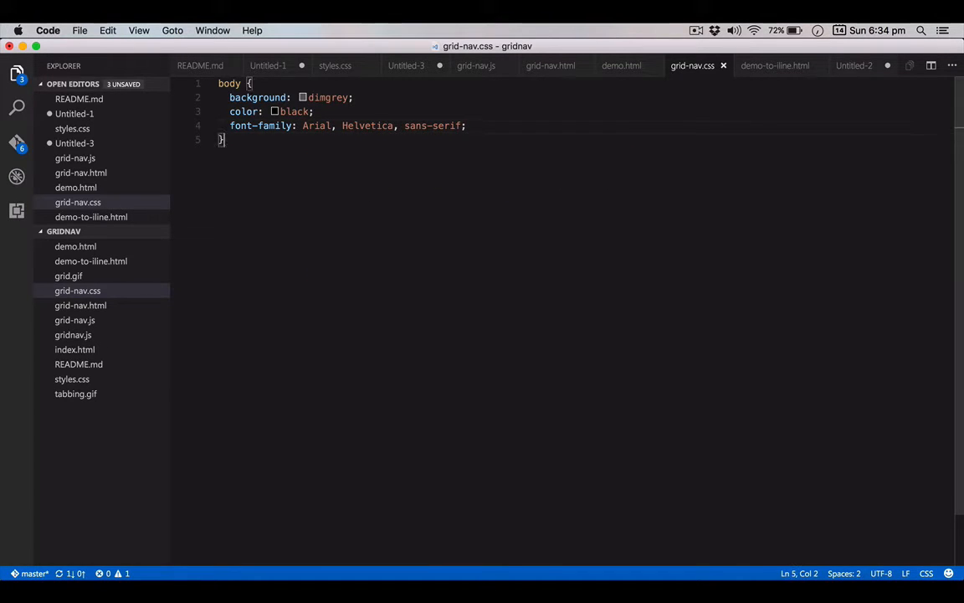
Reset ul/li list styling to none and start a floated li rule
{"action": "type", "text": "ul, li {"}
{"action": "type", "text": "list-style:"}
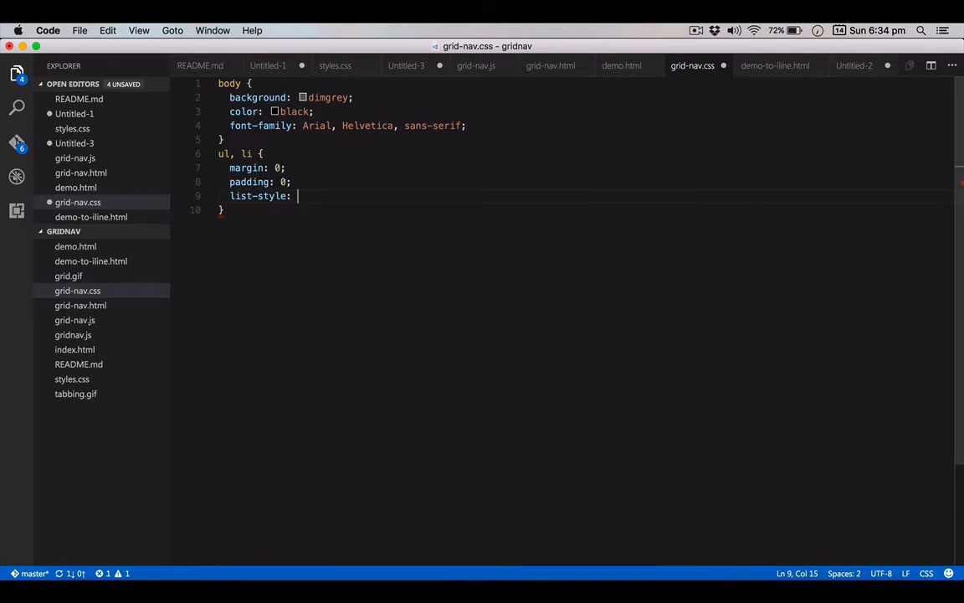
{"action": "type", "text": "none;"}
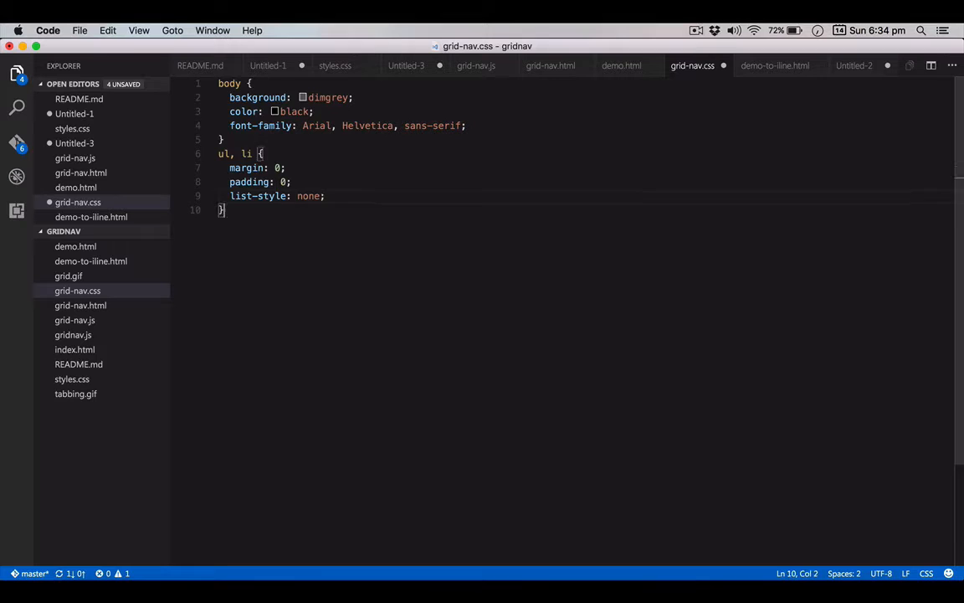
{"action": "type", "text": "li {"}
{"action": "type", "text": "float: left;"}
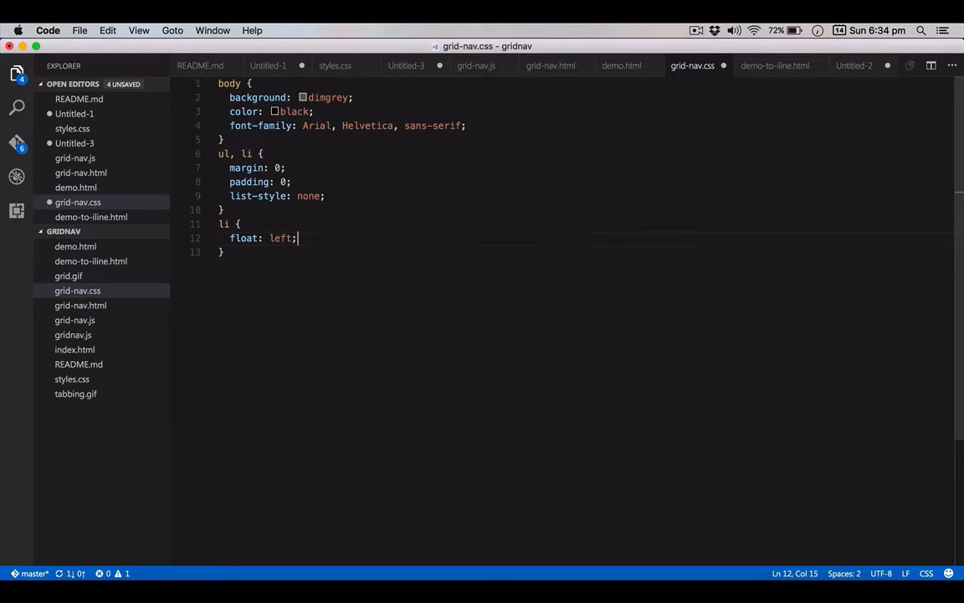
Set the ul width to 250px and begin the button rule
{"action": "type", "text": "ul {"}
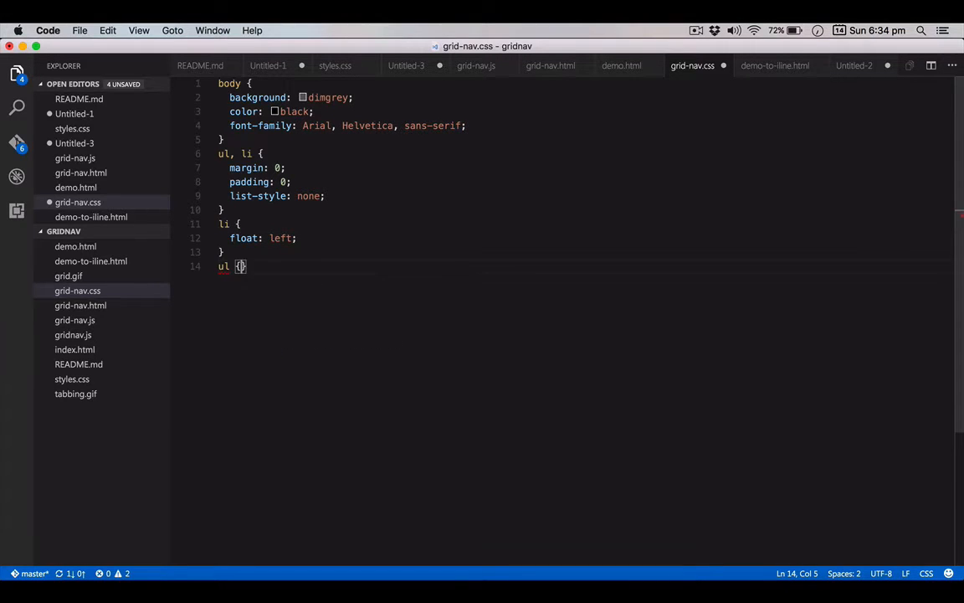
{"action": "type", "text": "width: 2"}
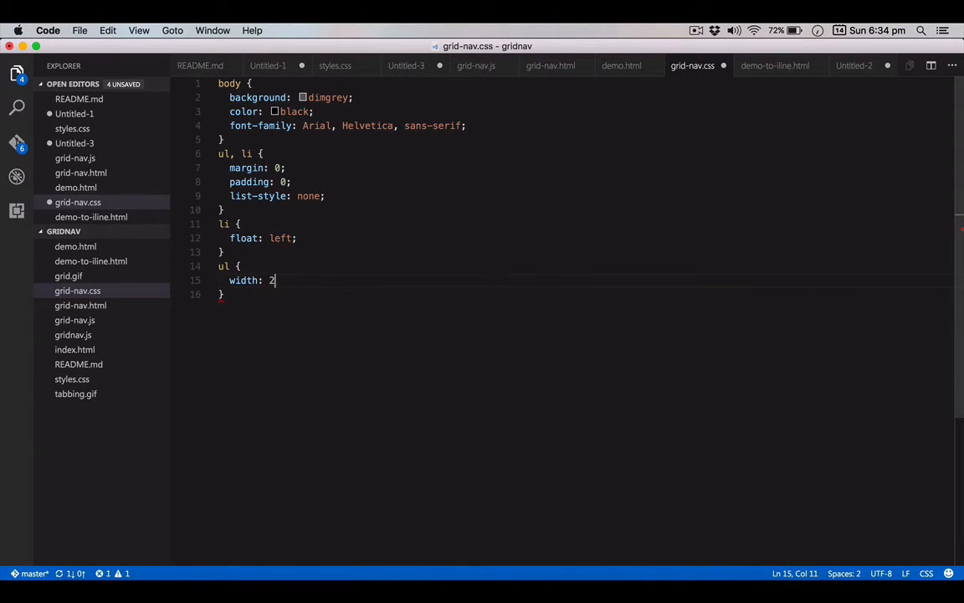
{"action": "type", "text": "50px;"}
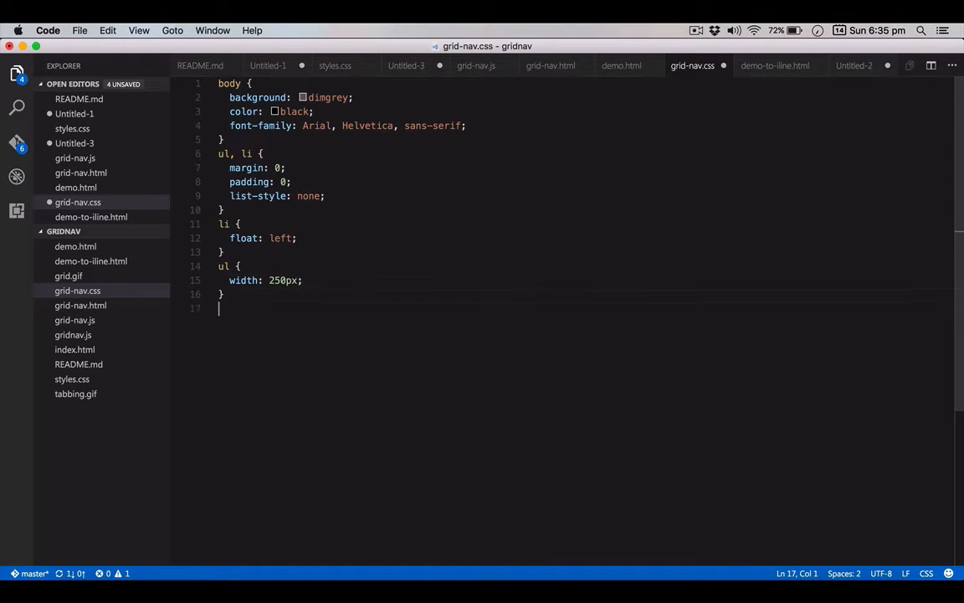
{"action": "type", "text": "button {"}
{"action": "type", "text": "background: #000;"}
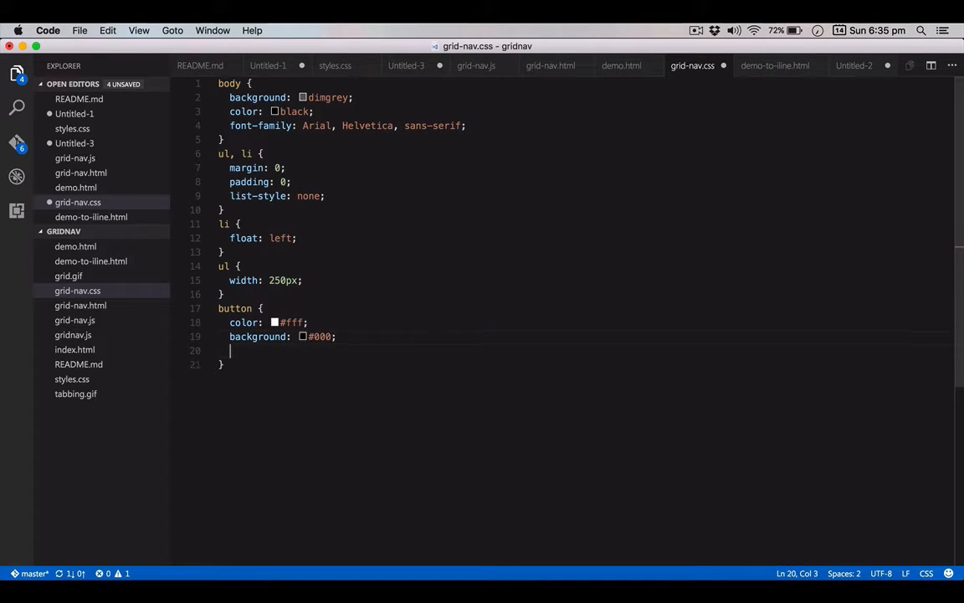
Size the buttons 40px wide and high with 20px font, plus padding and margin
{"action": "type", "text": "width:"}
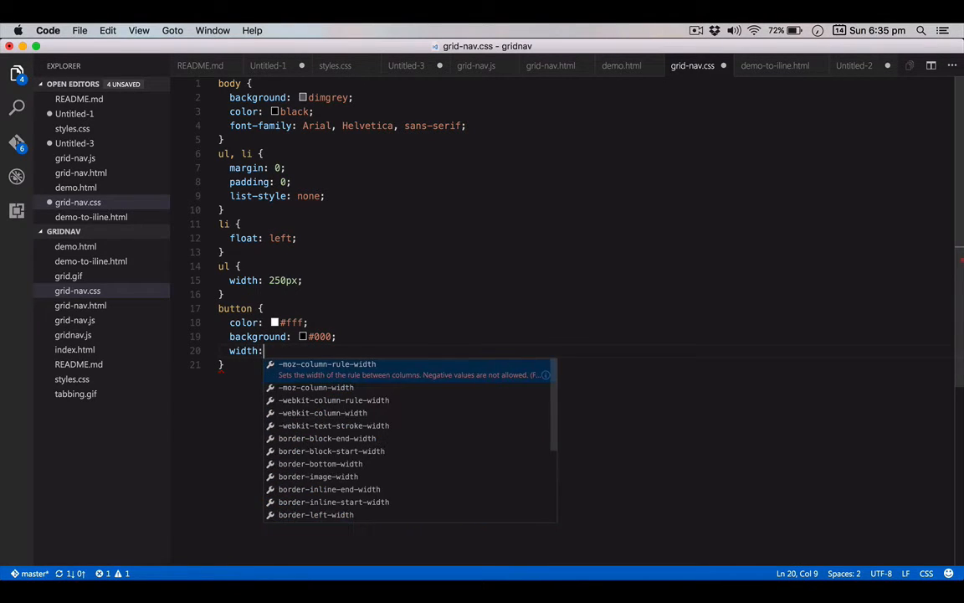
{"action": "type", "text": "40px;"}
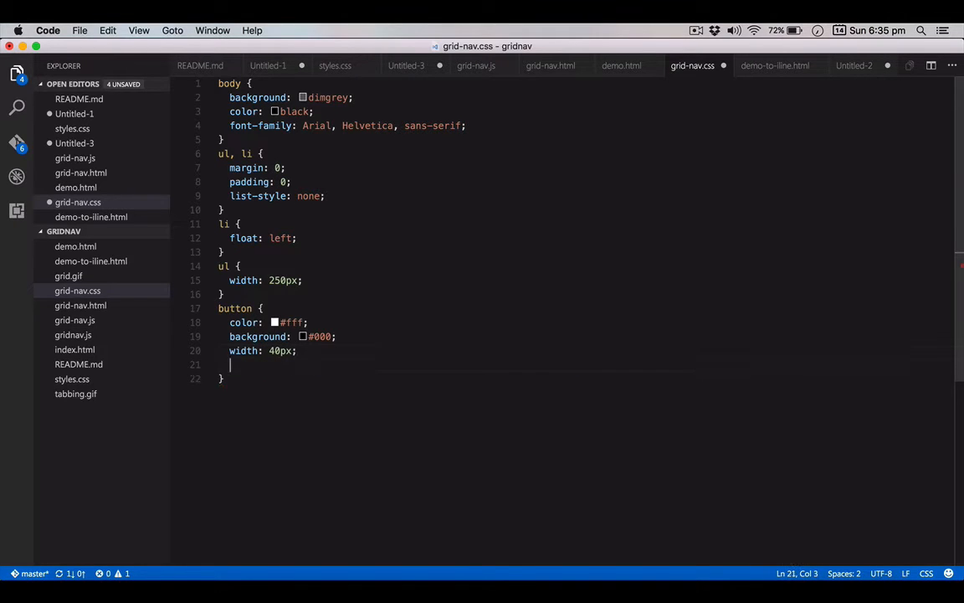
{"action": "type", "text": "height: 40px;"}
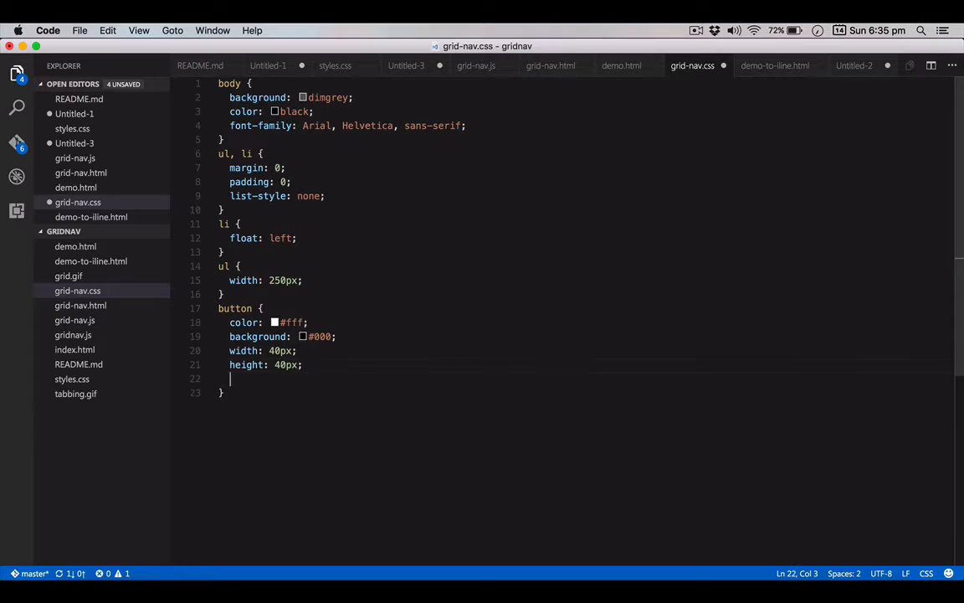
{"action": "type", "text": "font-size:"}
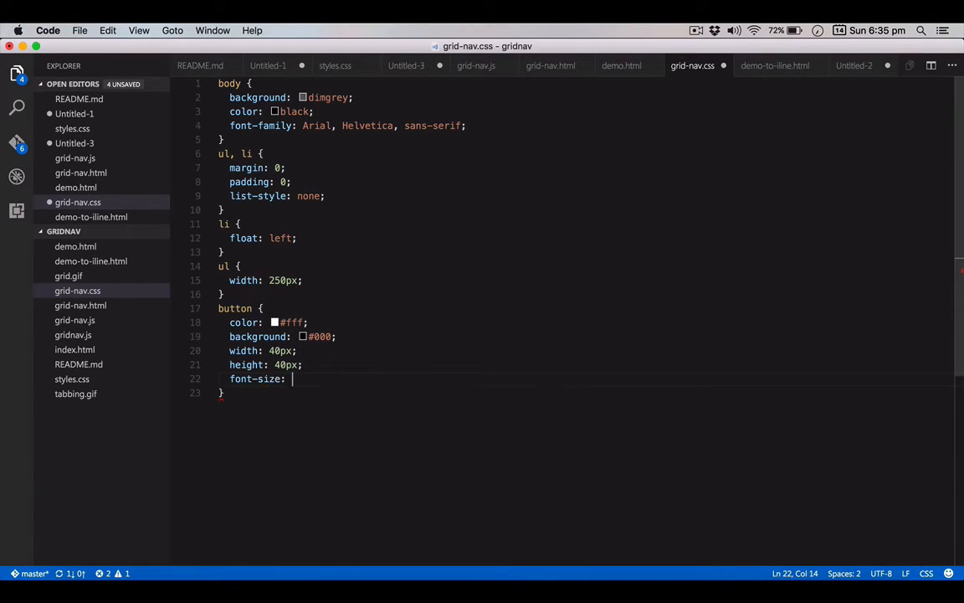
{"action": "type", "text": "20px;"}
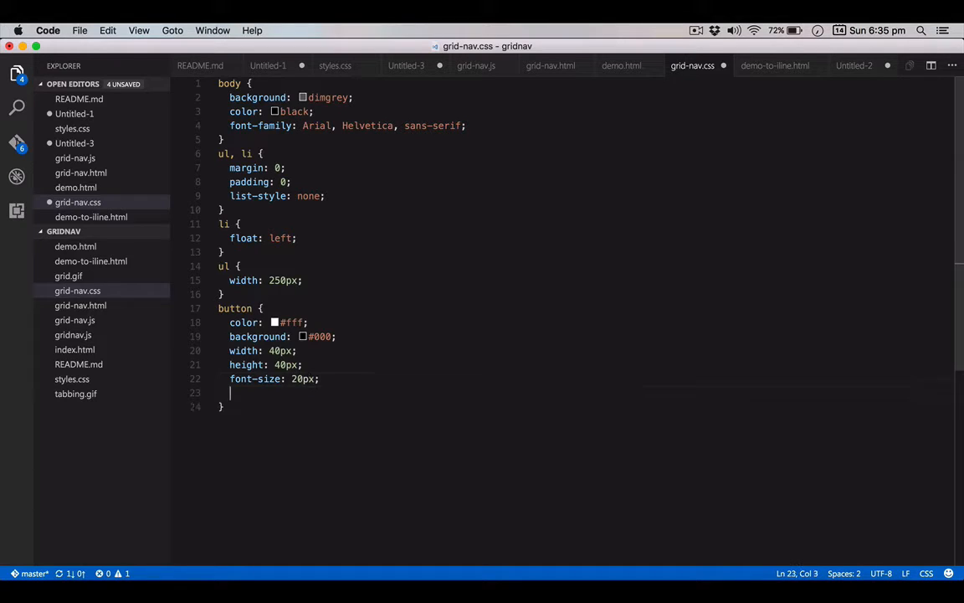
{"action": "type", "text": "p"}
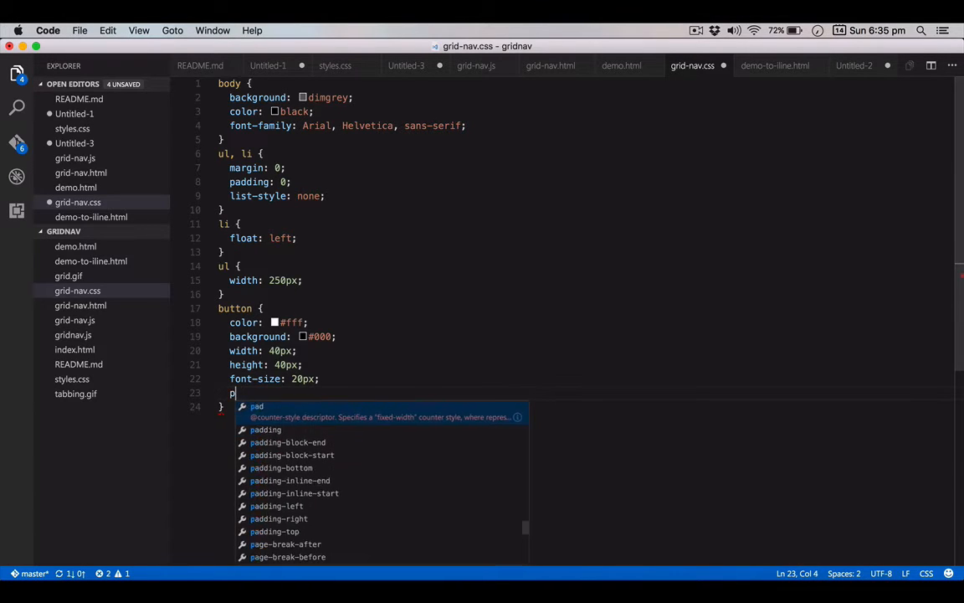
{"action": "type", "text": "argin: 5px"}
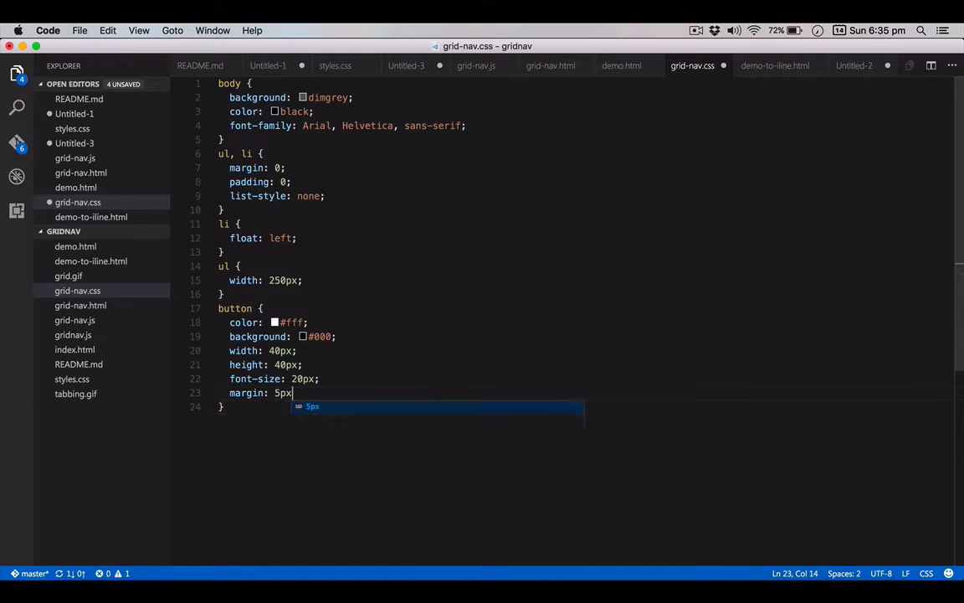
{"action": "key", "text": "Return"}
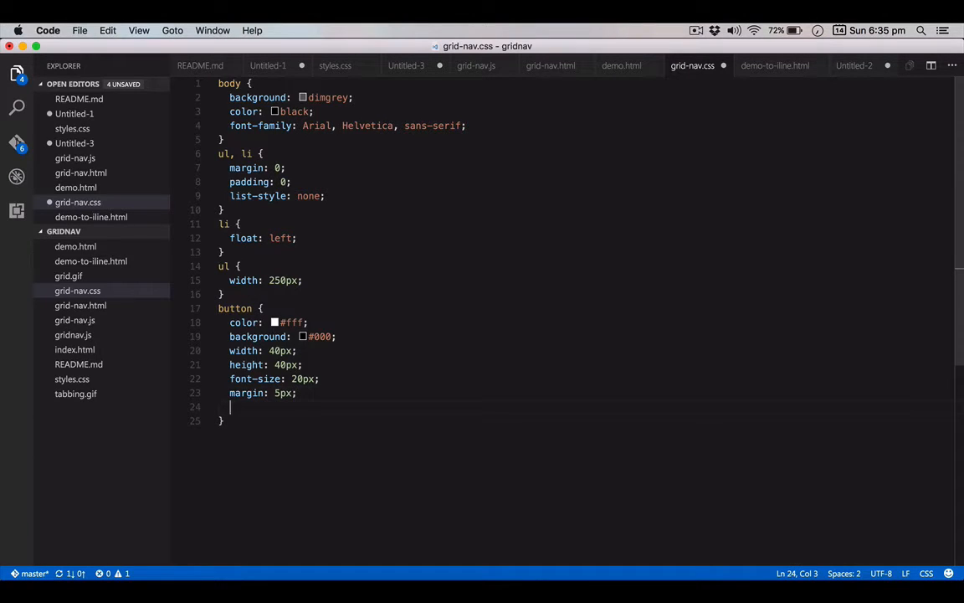
Make buttons borderless circles with border-radius 50% 50% and start button:focus
{"action": "type", "text": "border: n"}
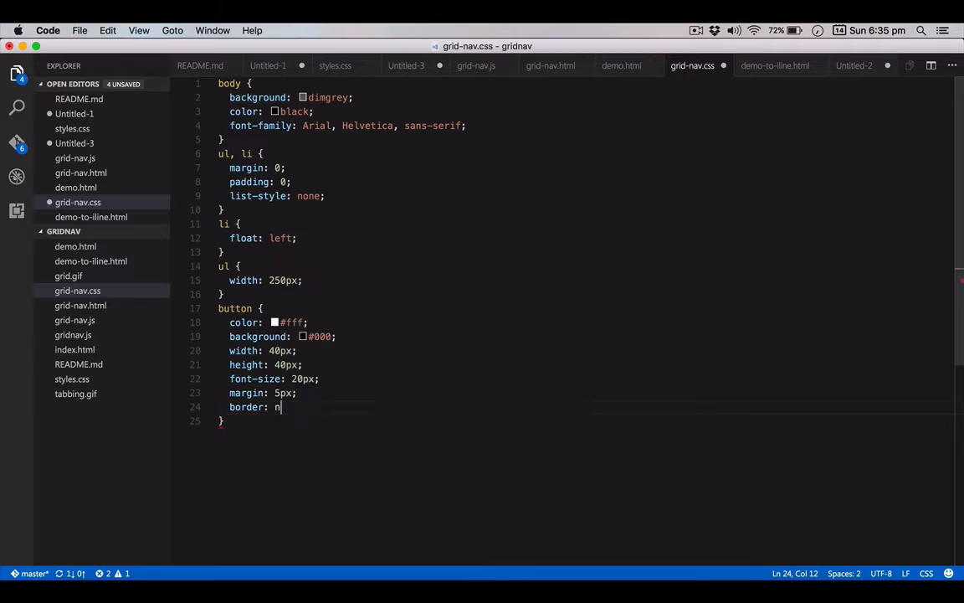
{"action": "type", "text": "one;"}
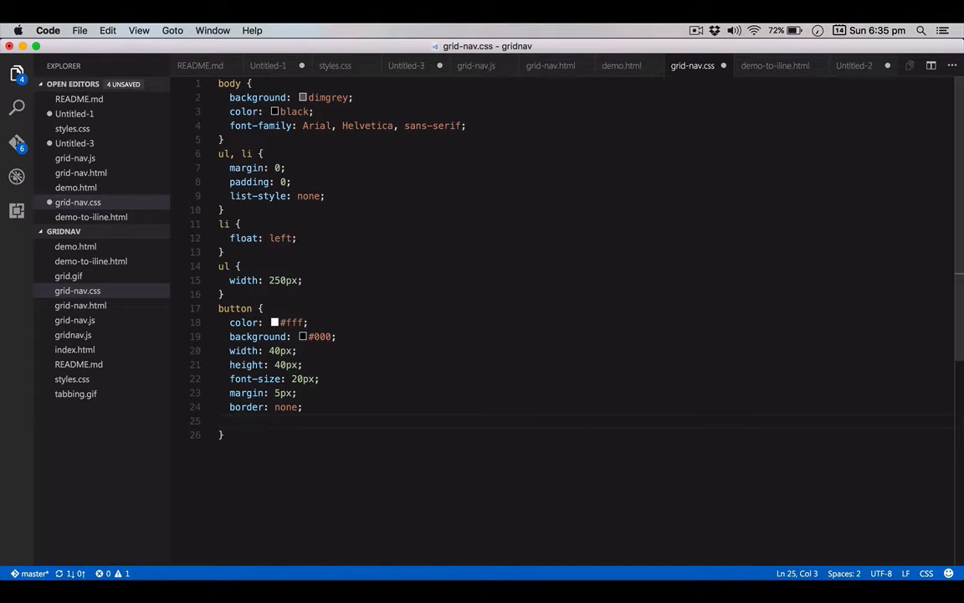
{"action": "type", "text": "borde-rr"}
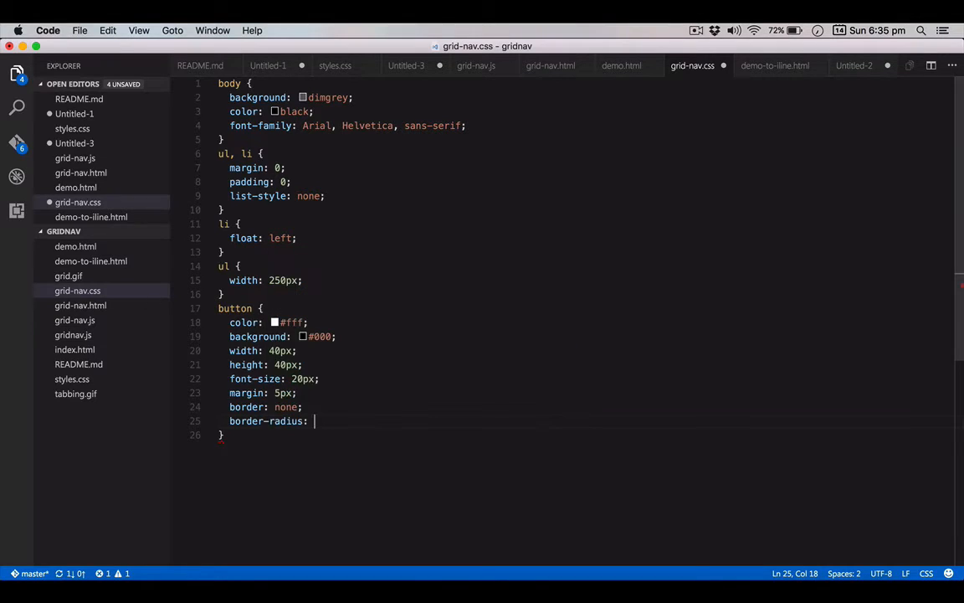
{"action": "type", "text": "50% 5"}
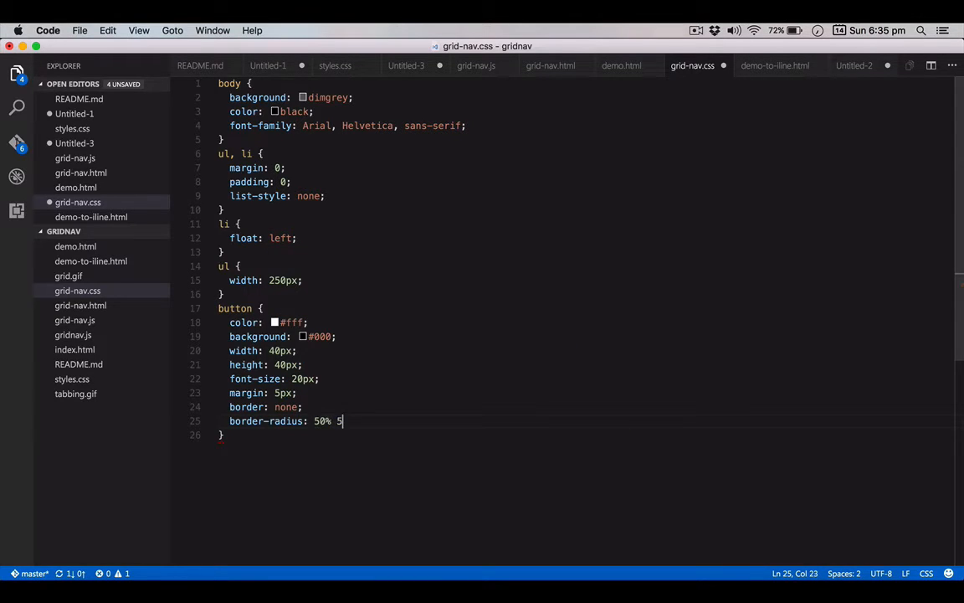
{"action": "type", "text": "0"}
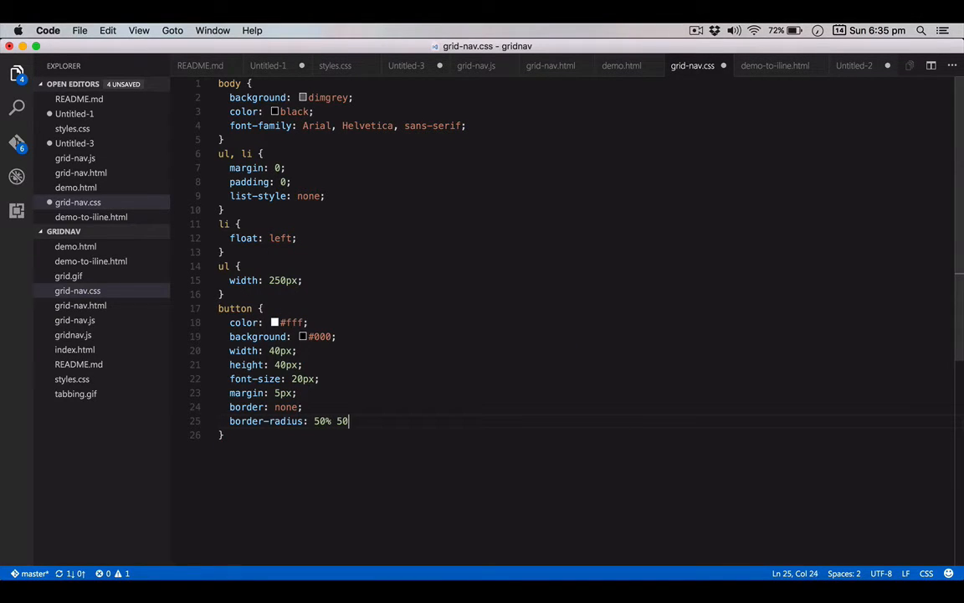
{"action": "type", "text": "button:focus {"}
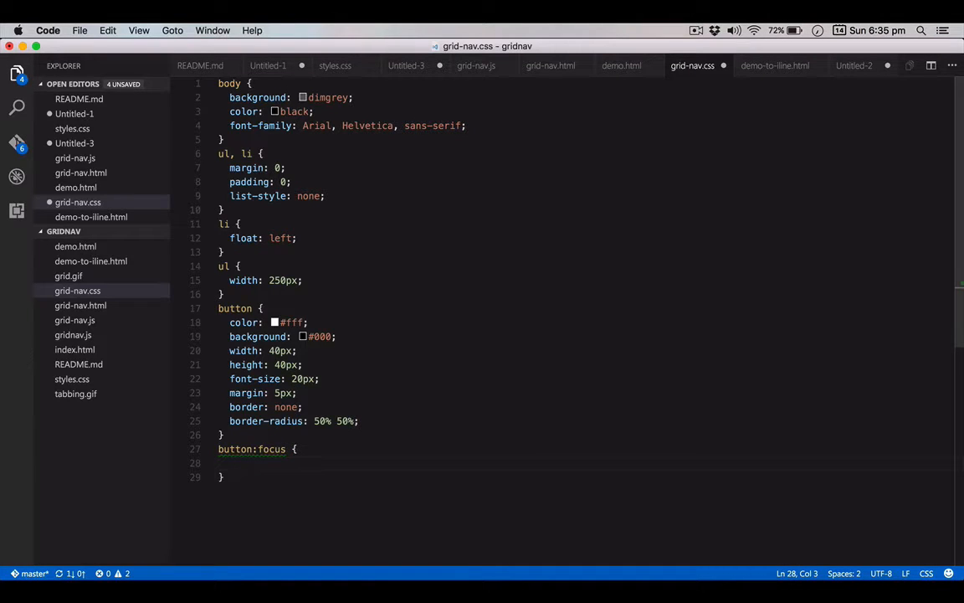
Give the button:focus rule its colour declaration
{"action": "type", "text": "color: #000;"}
{"action": "type", "text": "background: #"}
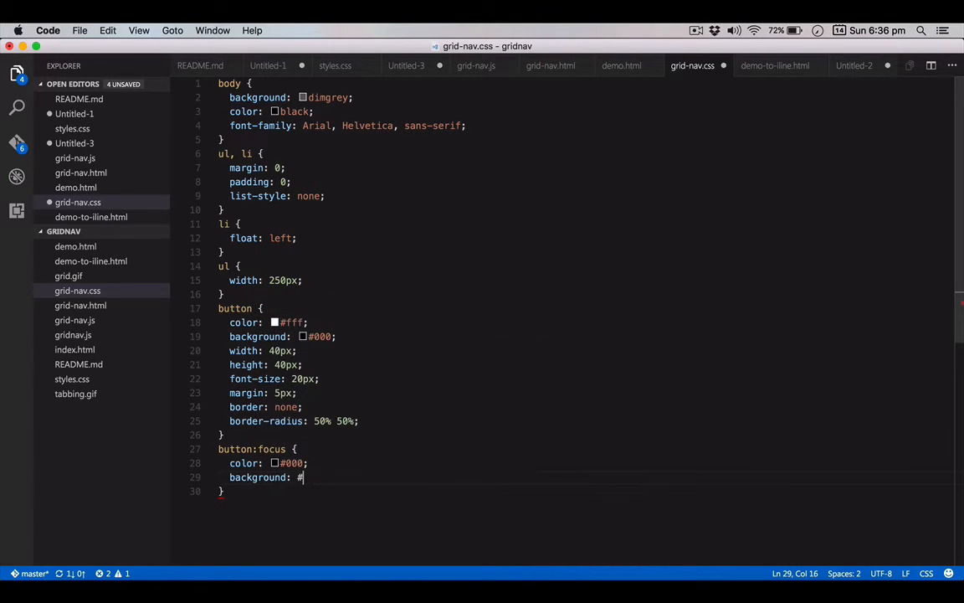
{"action": "type", "text": "fff;"}
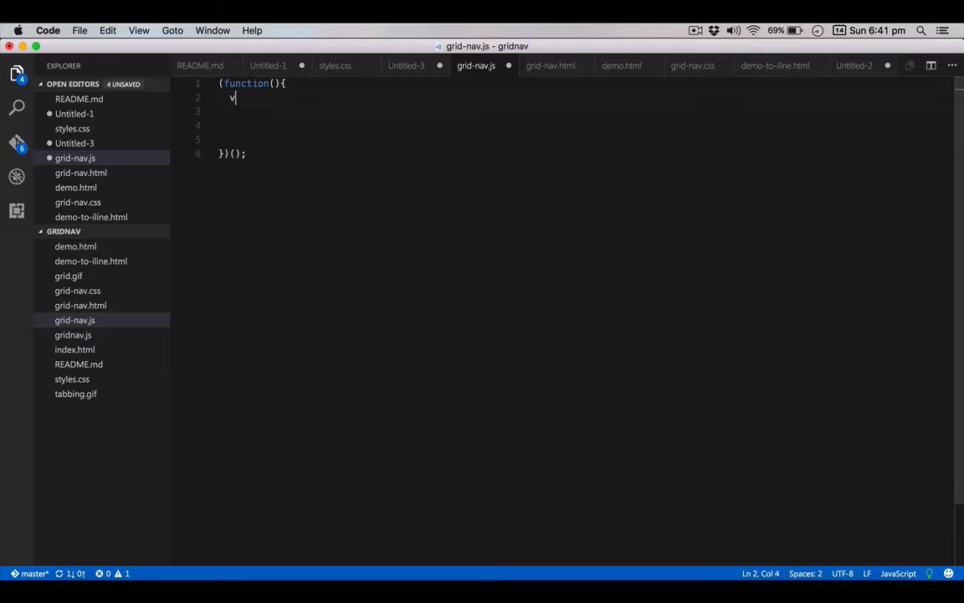
Declare var list = document.querySelector('ul');
{"action": "type", "text": "a"}
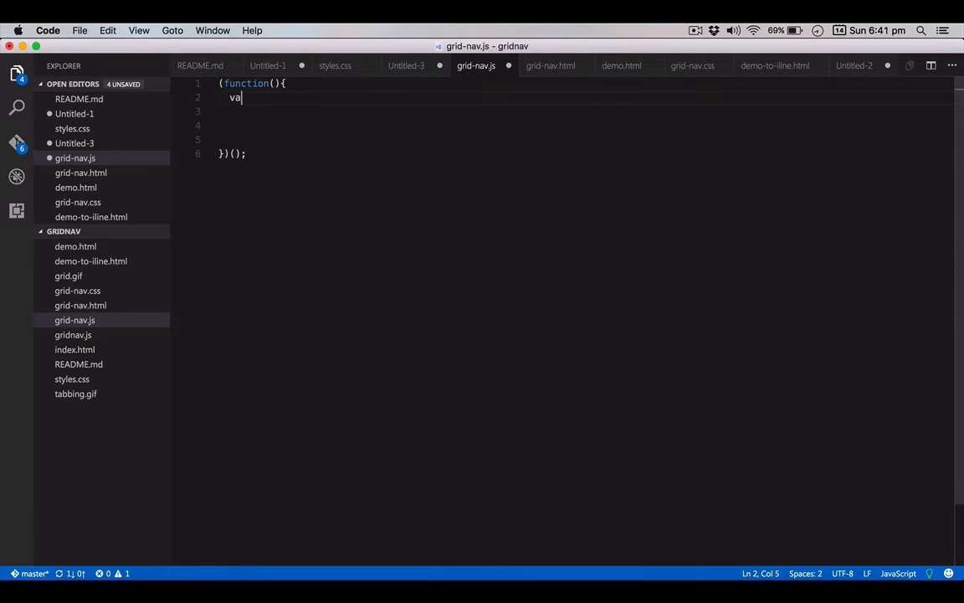
{"action": "type", "text": "r list ="}
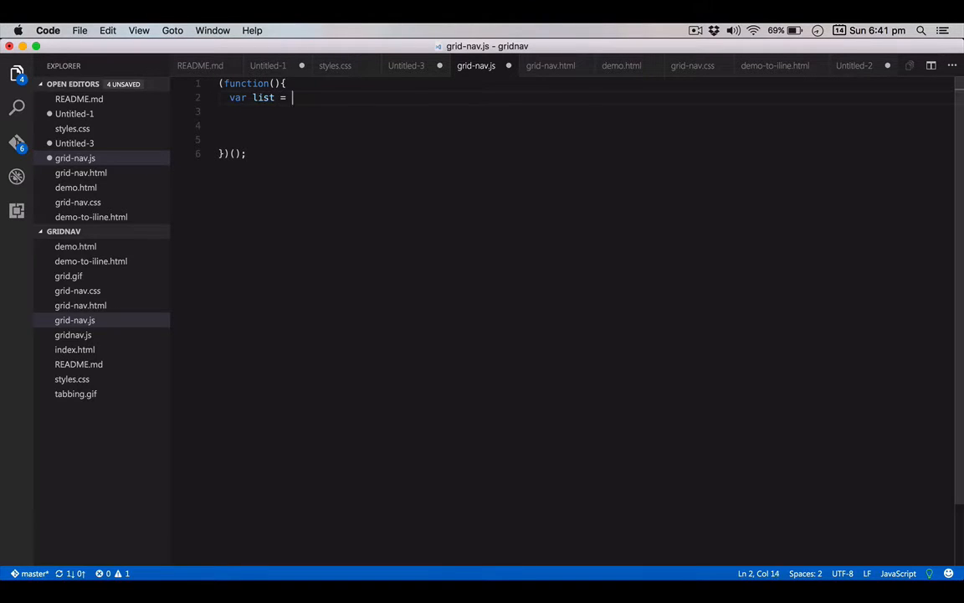
{"action": "type", "text": "document."}
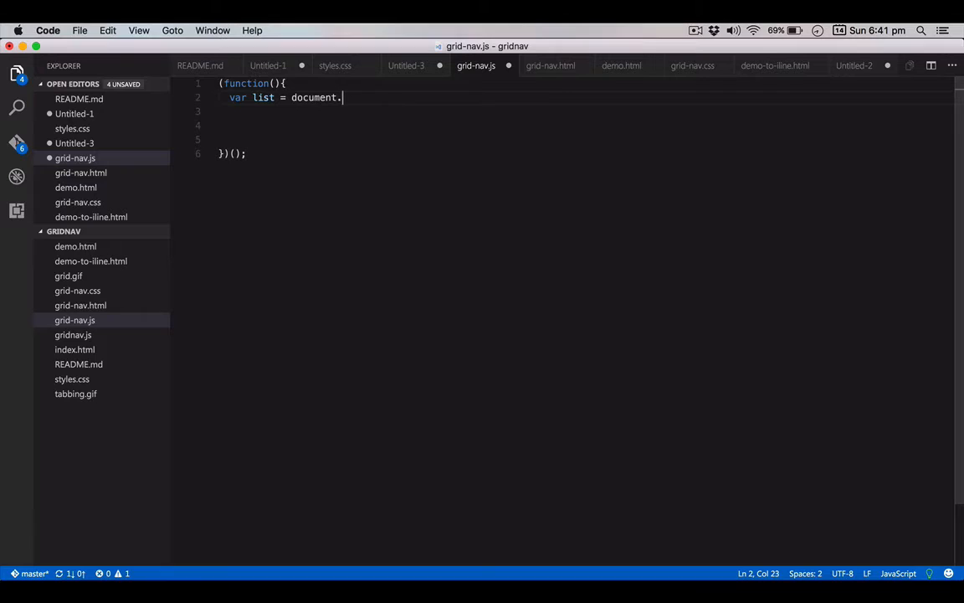
{"action": "type", "text": "querySele"}
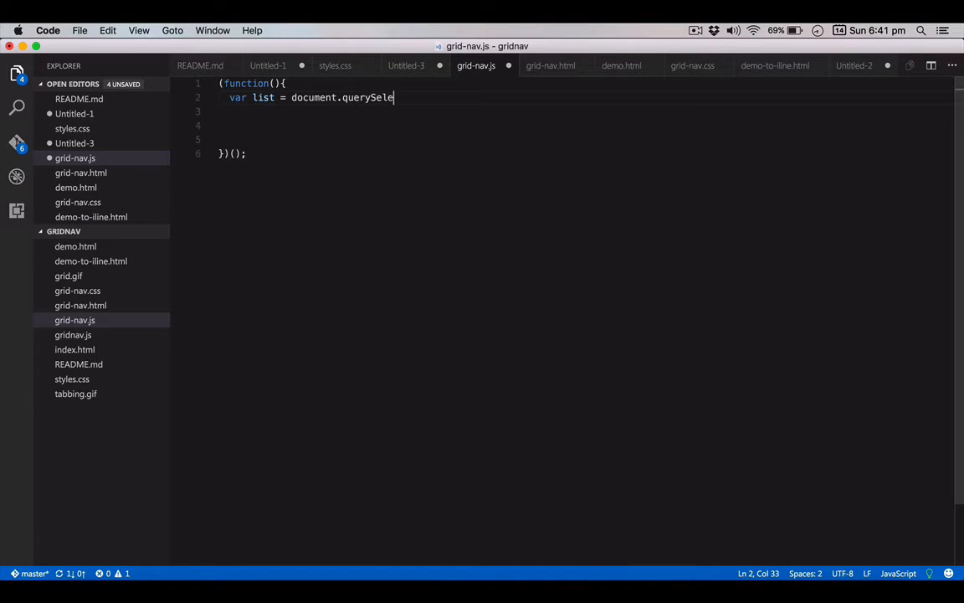
{"action": "type", "text": "ctor('')"}
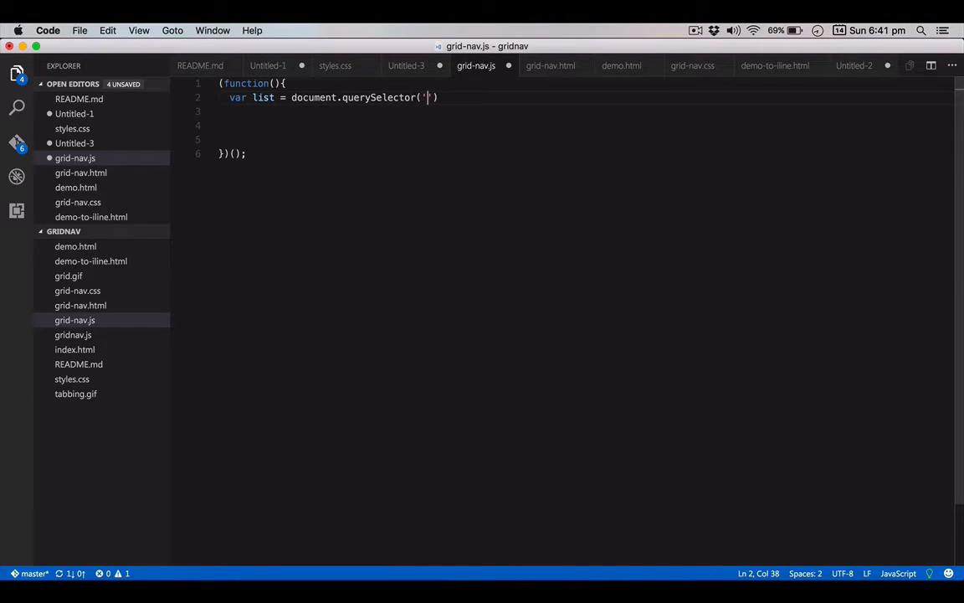
{"action": "type", "text": "ul"}
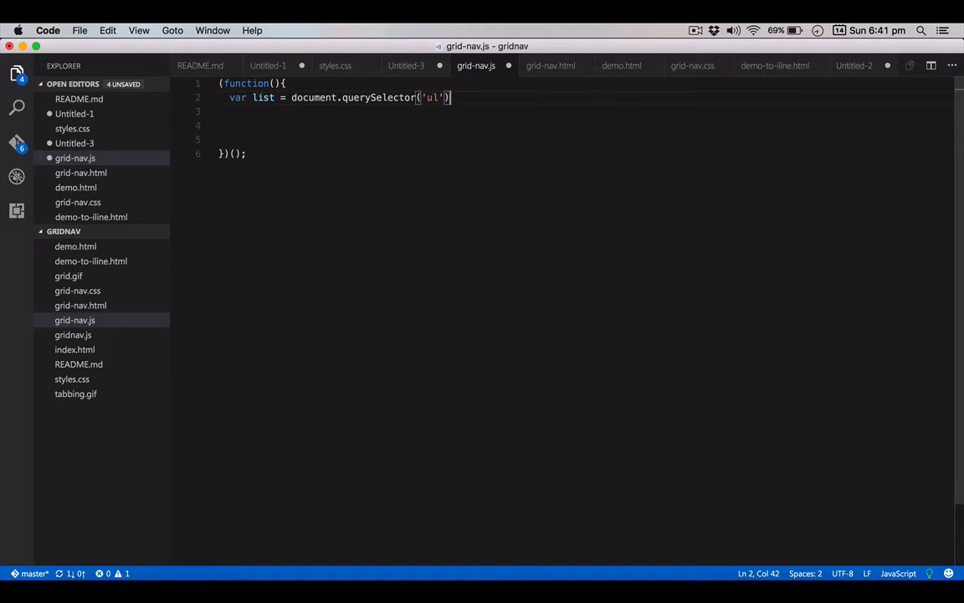
{"action": "type", "text": ";"}
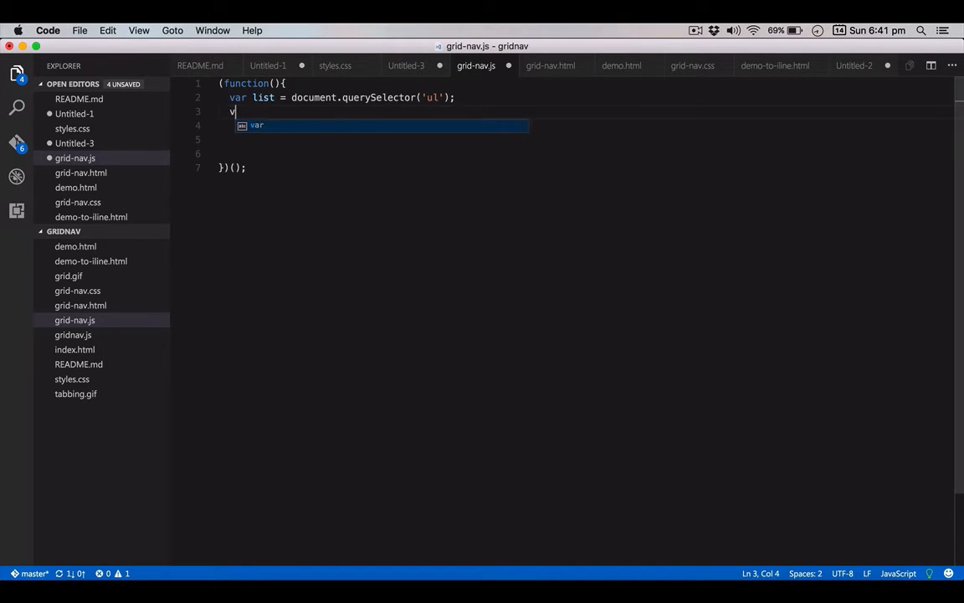
Declare var items = list.querySelectorAll('button');
{"action": "type", "text": "ar items ="}
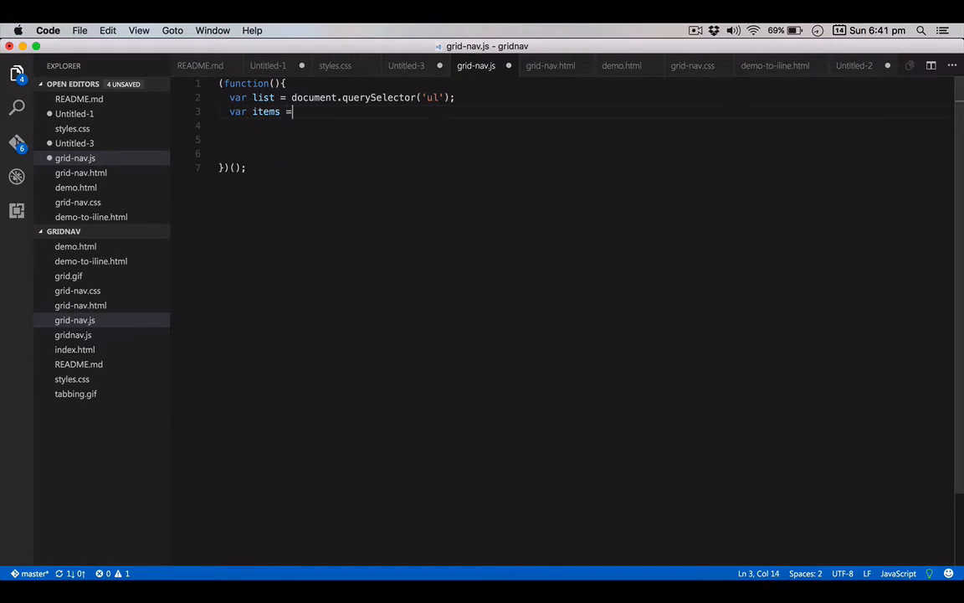
{"action": "type", "text": "docume"}
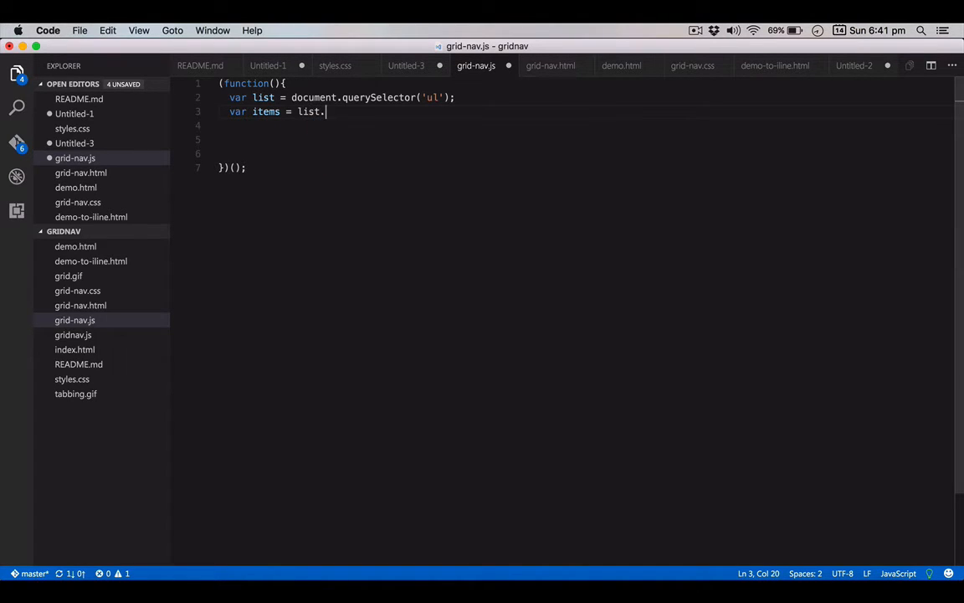
{"action": "type", "text": "querySelectorA"}
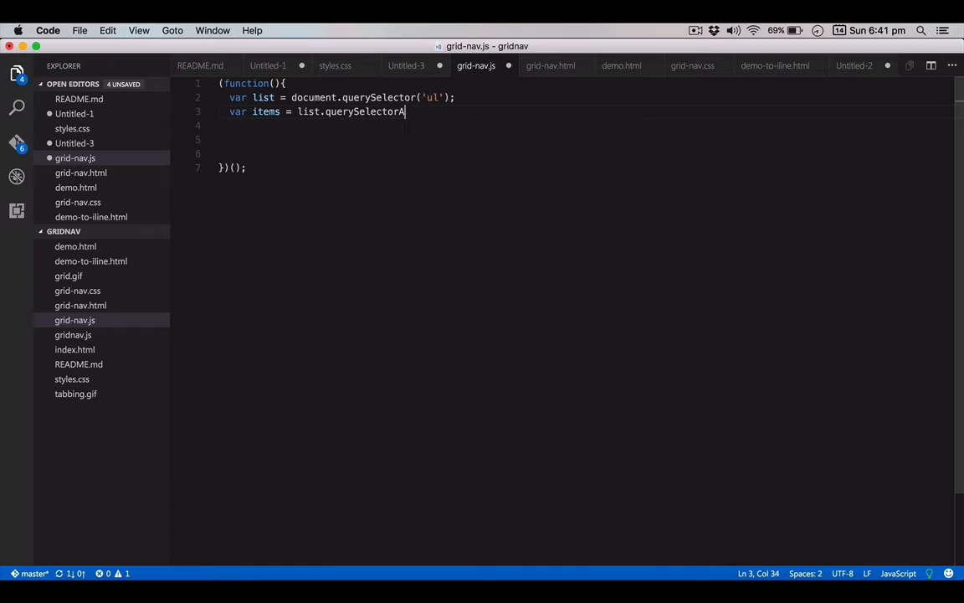
{"action": "type", "text": "All('button');"}
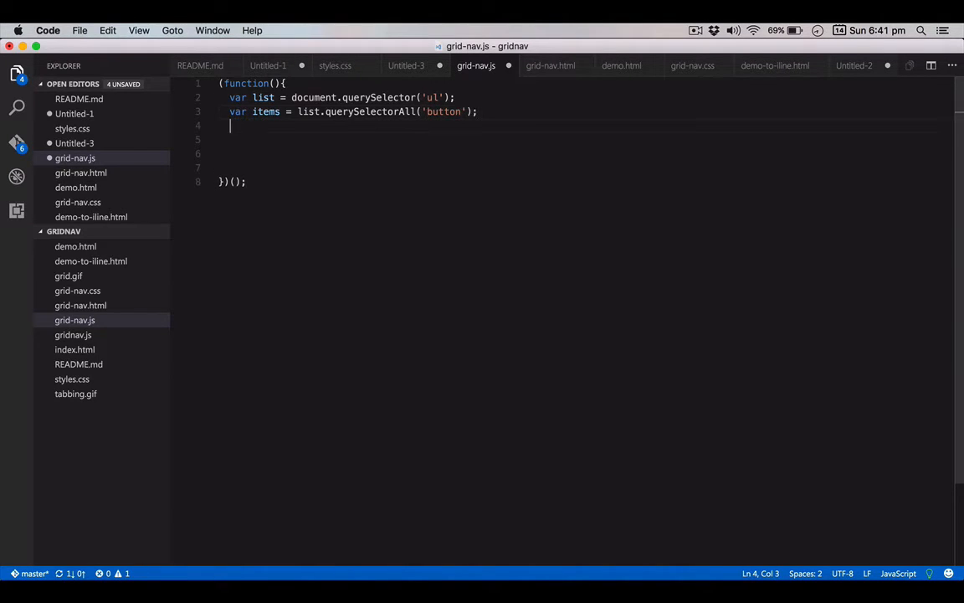
Write the loop header for (var i = 0; i < items.length; i++)
{"action": "type", "text": "for (v"}
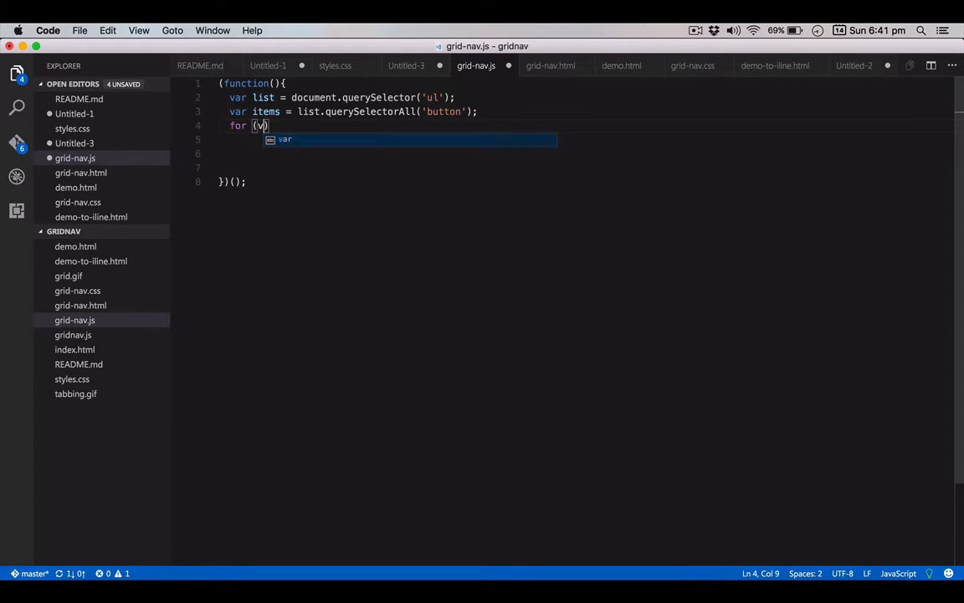
{"action": "type", "text": "ar i = 0; i"}
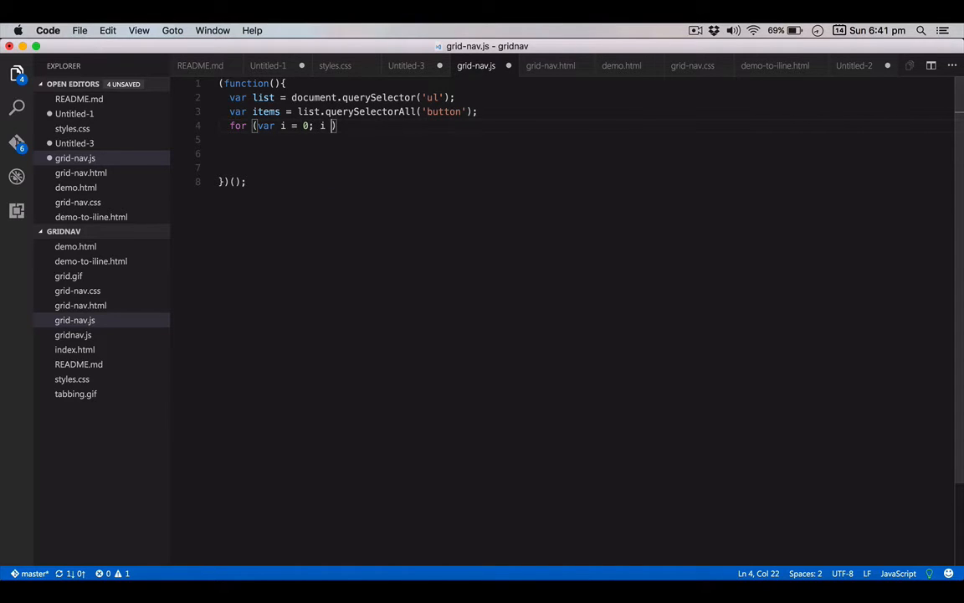
{"action": "type", "text": "< items"}
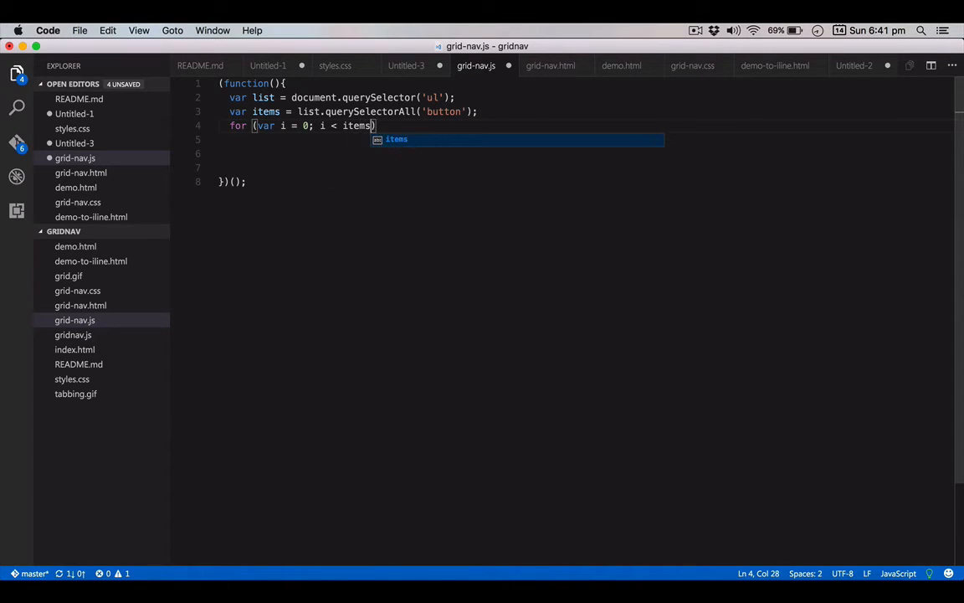
{"action": "type", "text": ".leng"}
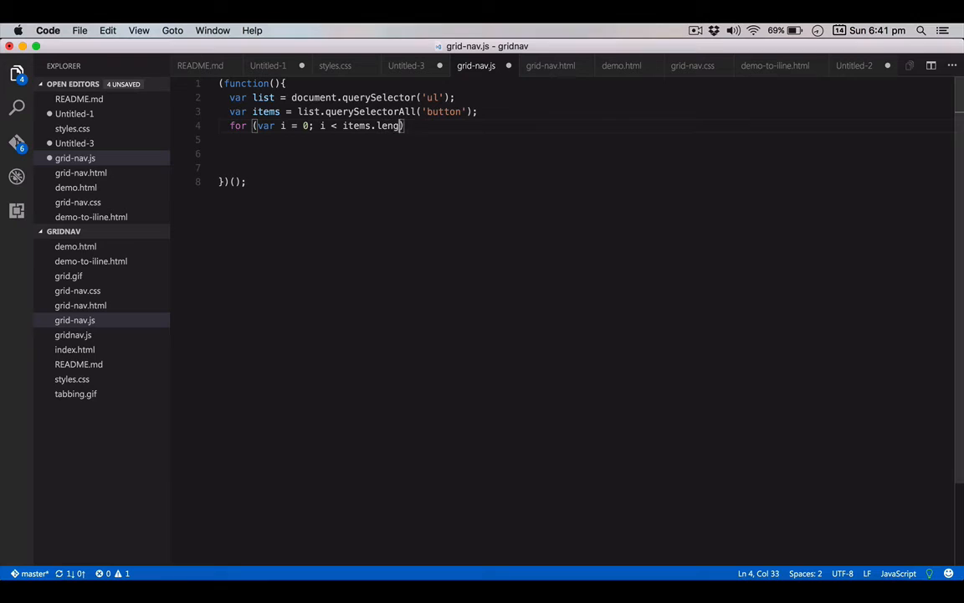
{"action": "type", "text": "th"}
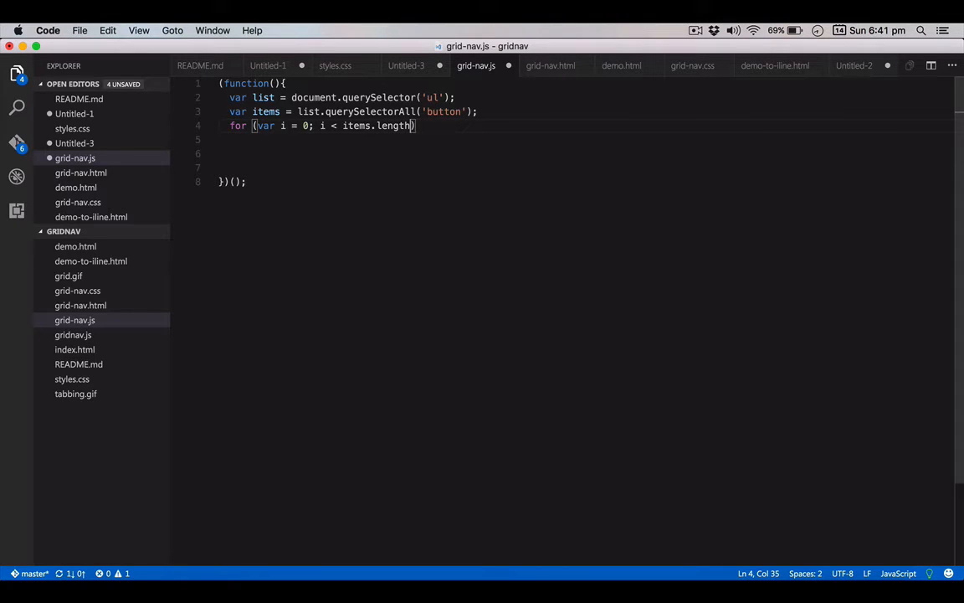
{"action": "type", "text": "; i++"}
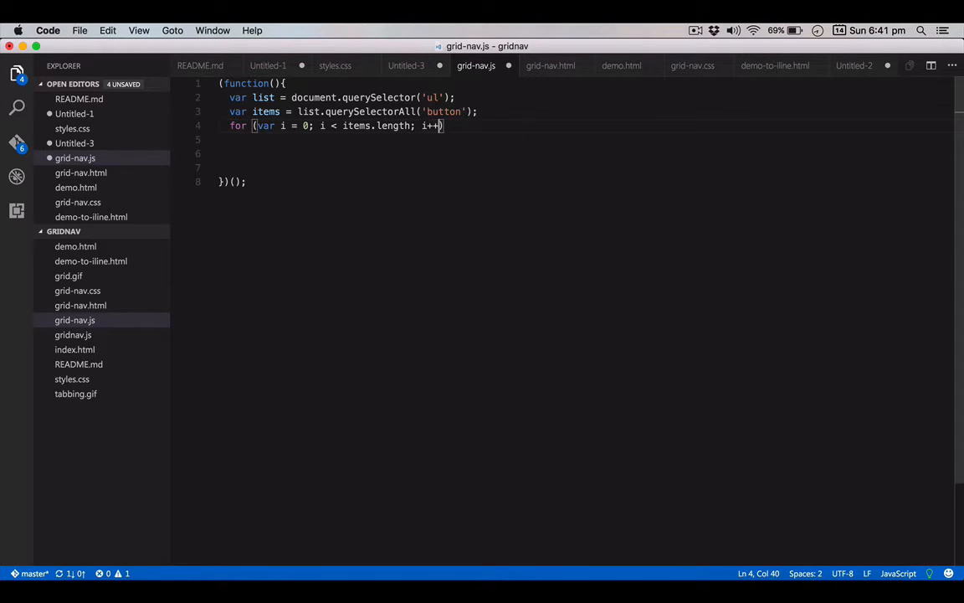
Inside the loop assign items[i].count = i for each button
{"action": "type", "text": "{"}
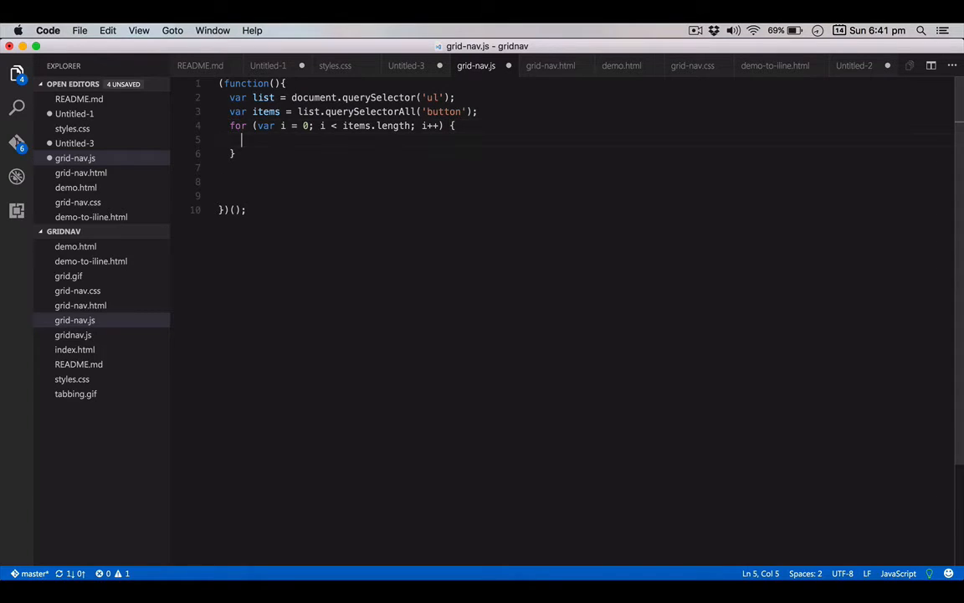
{"action": "type", "text": "items[i]"}
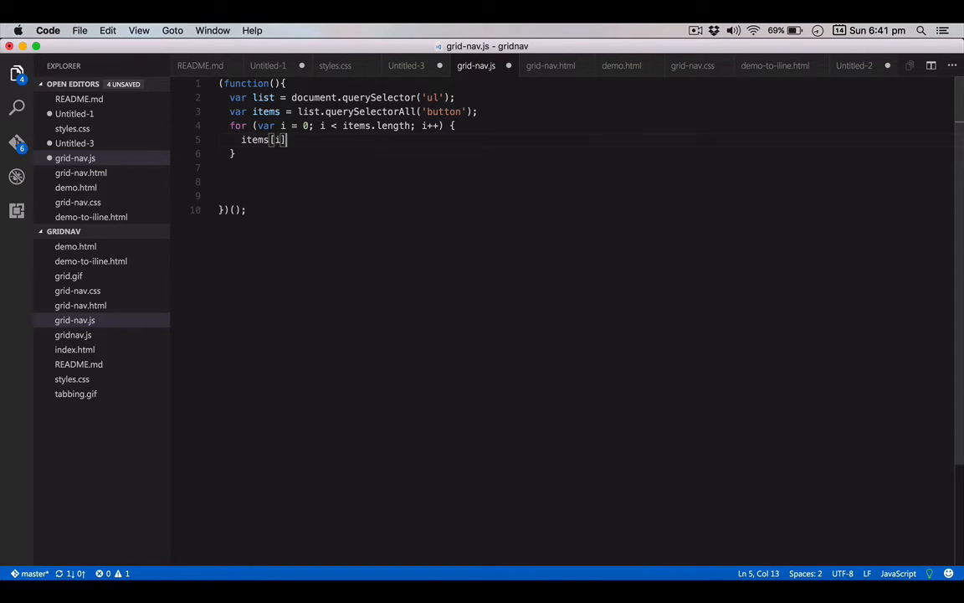
{"action": "type", "text": ".count = i;"}
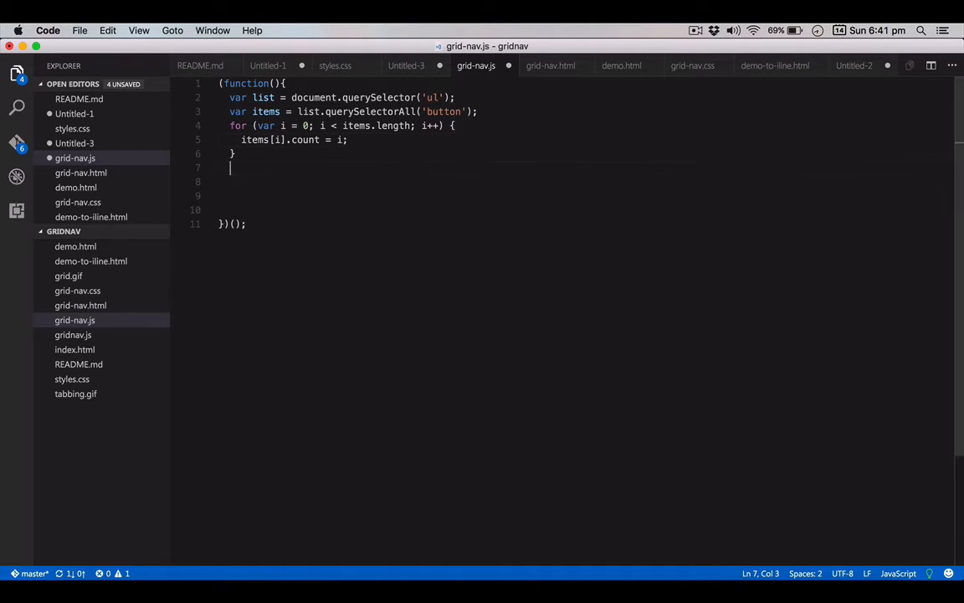
Add a temporary console.log(items[3].count) test line
{"action": "type", "text": "console.log("}
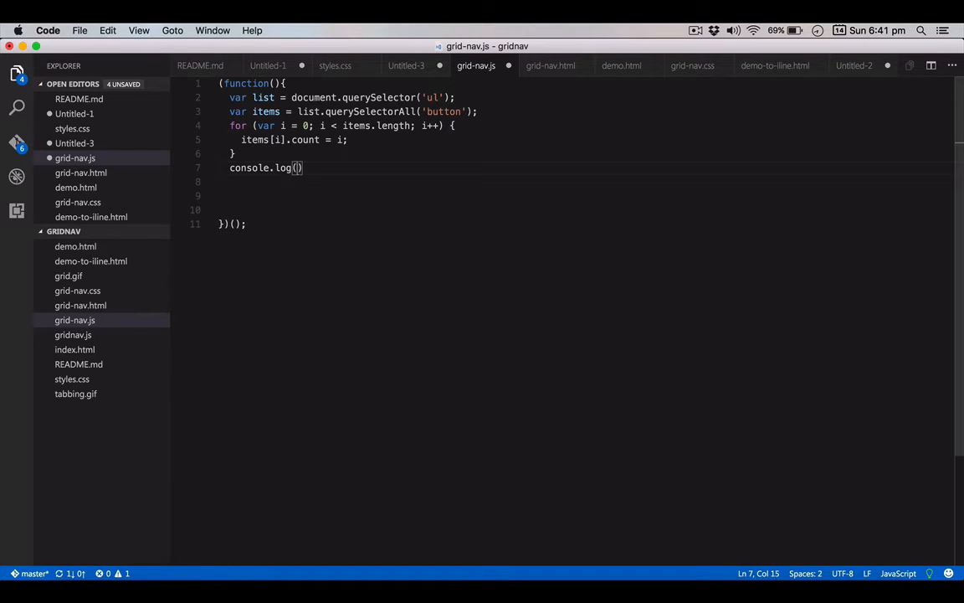
{"action": "type", "text": "items[3"}
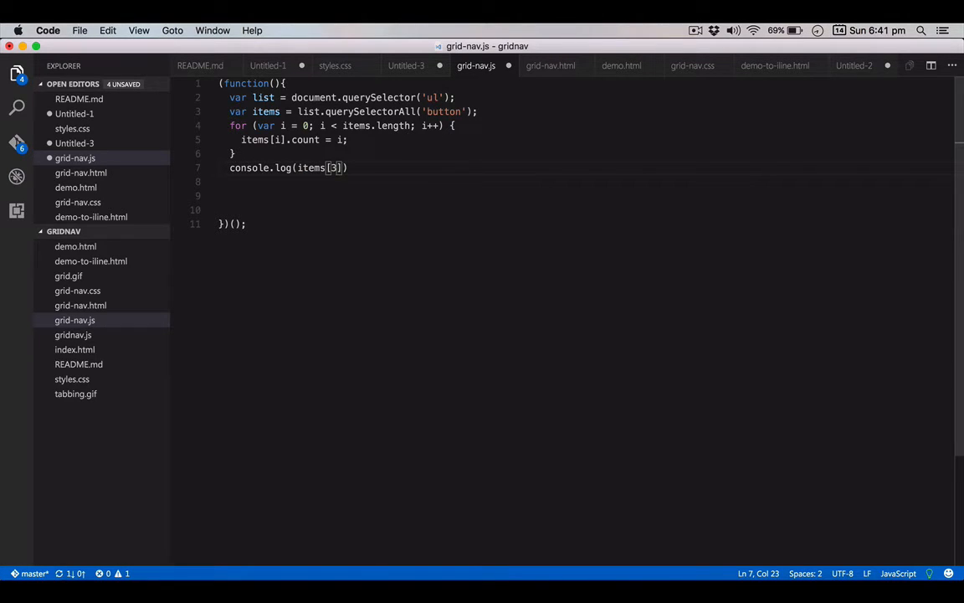
{"action": "type", "text": ".count);"}
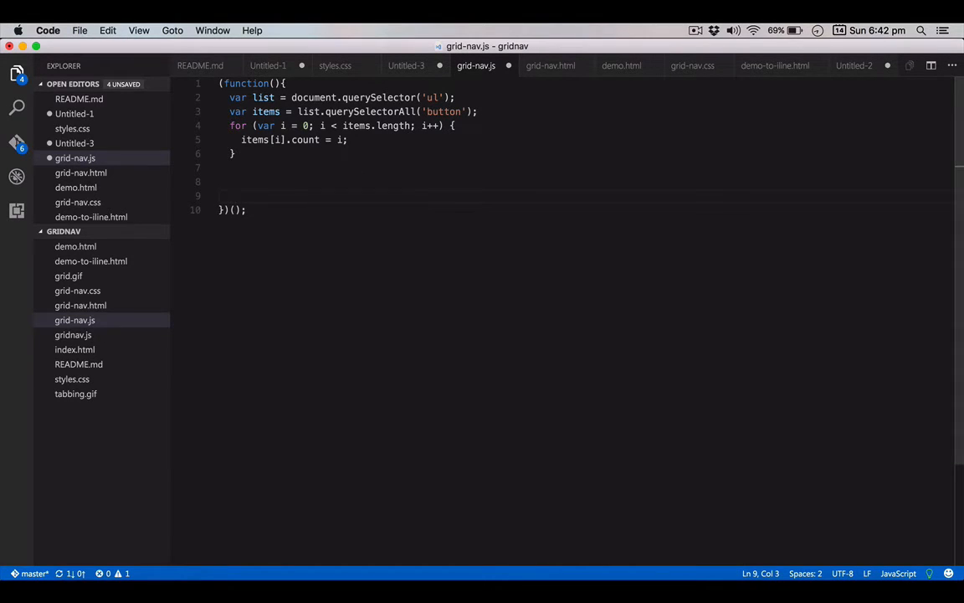
Attach list.addEventListener('keyup', handlekeys);
{"action": "type", "text": "list.addEventListener(''"}
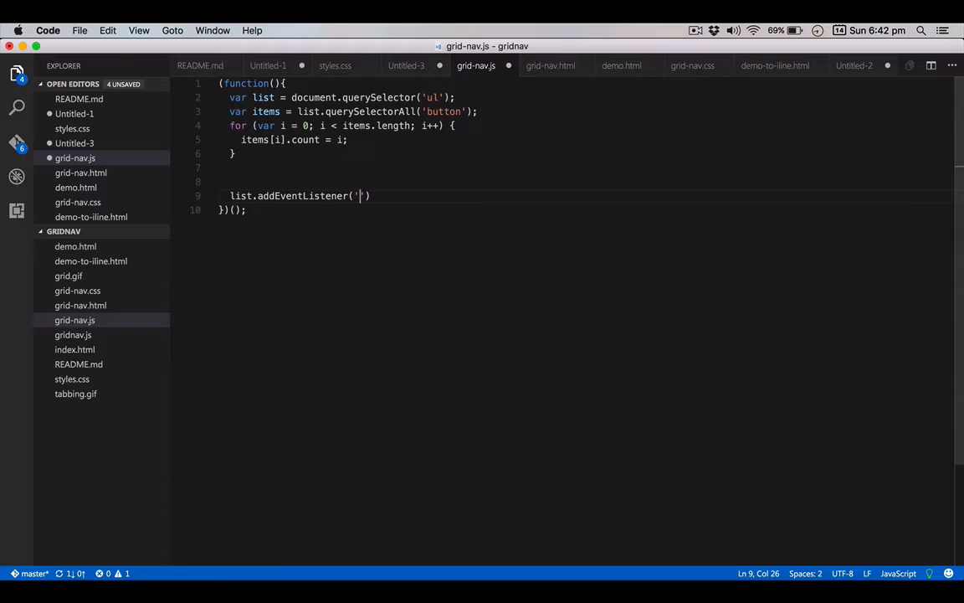
{"action": "type", "text": "keyup',"}
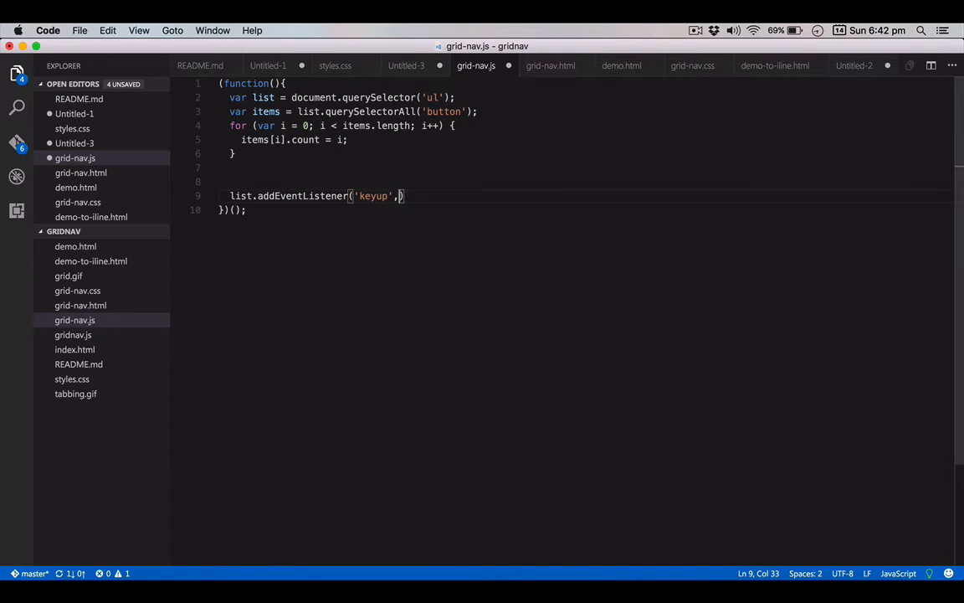
{"action": "type", "text": "handl"}
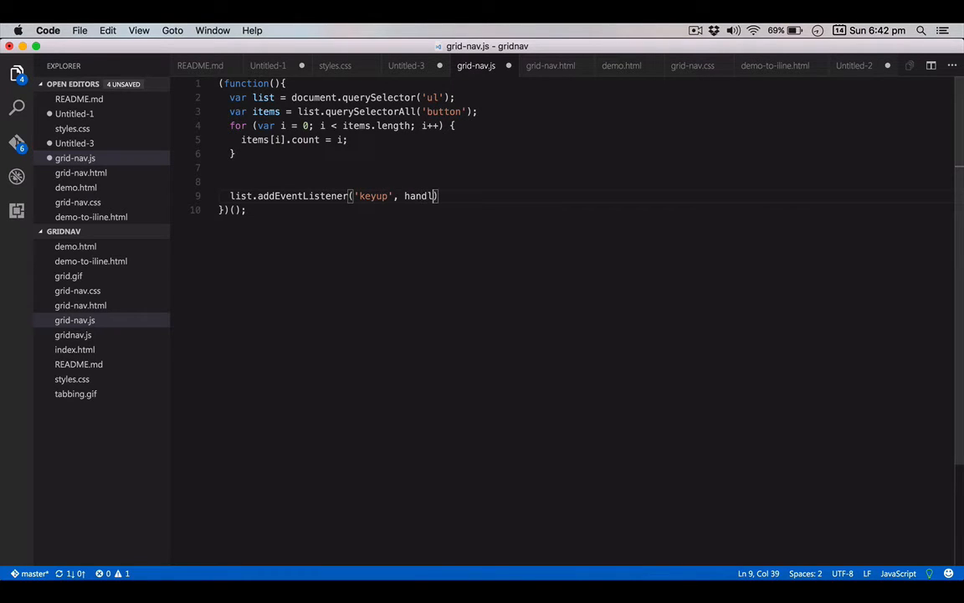
{"action": "type", "text": "ekeys);"}
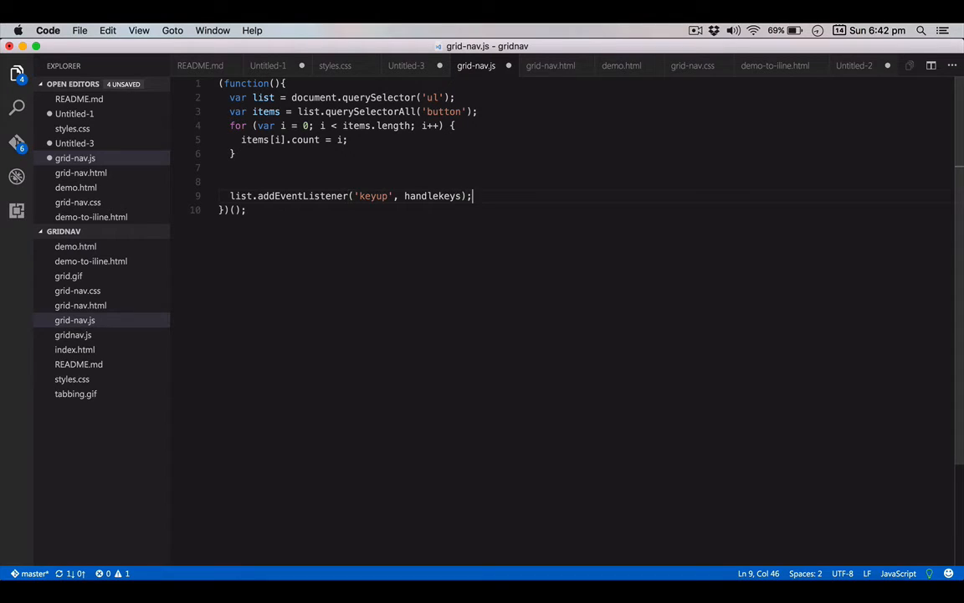
Define function handlekeys(ev) that logs the event with console.log(ev)
{"action": "type", "text": "funct"}
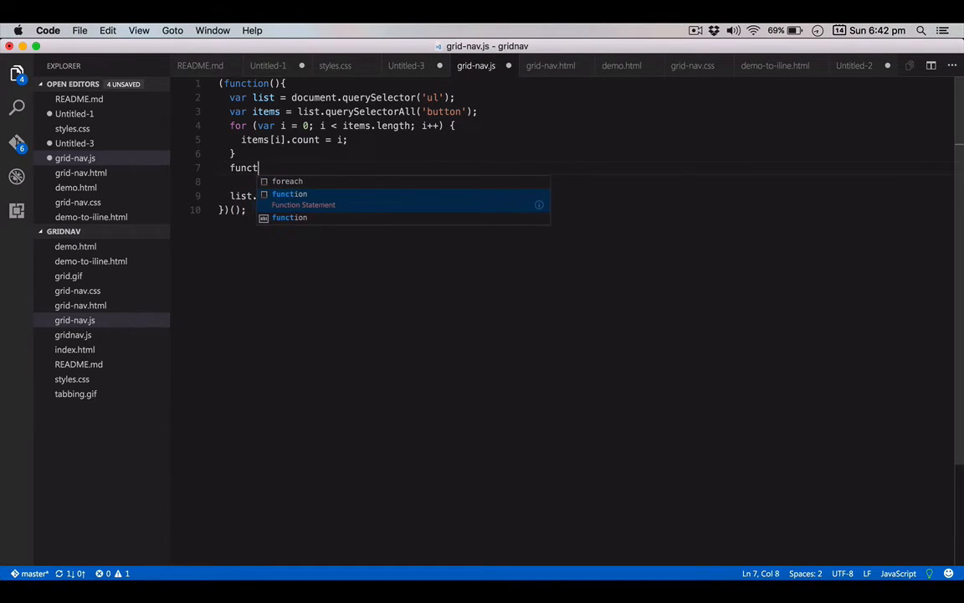
{"action": "type", "text": "ion hand"}
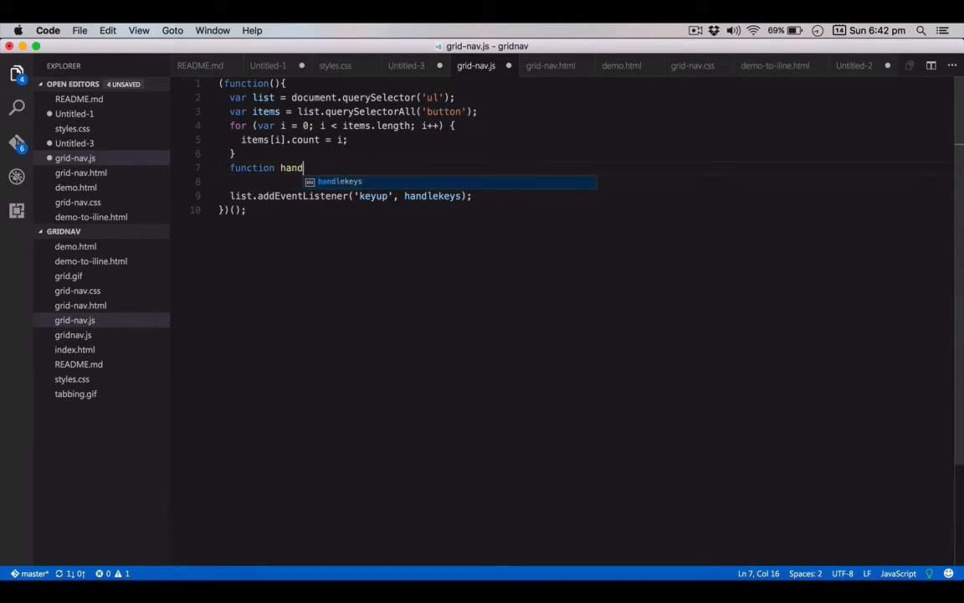
{"action": "type", "text": "lekeys(ev) {"}
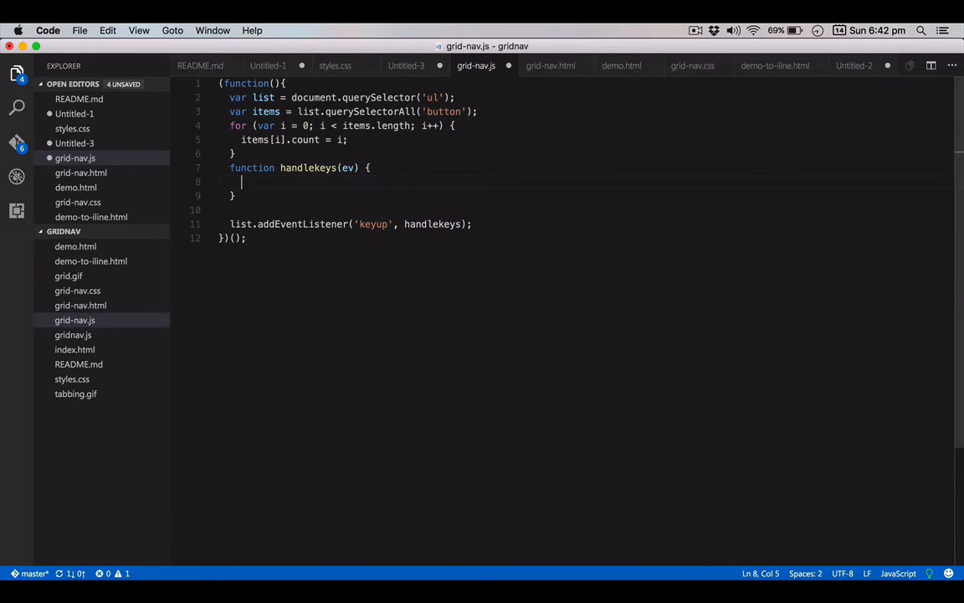
{"action": "type", "text": "console.log(e"}
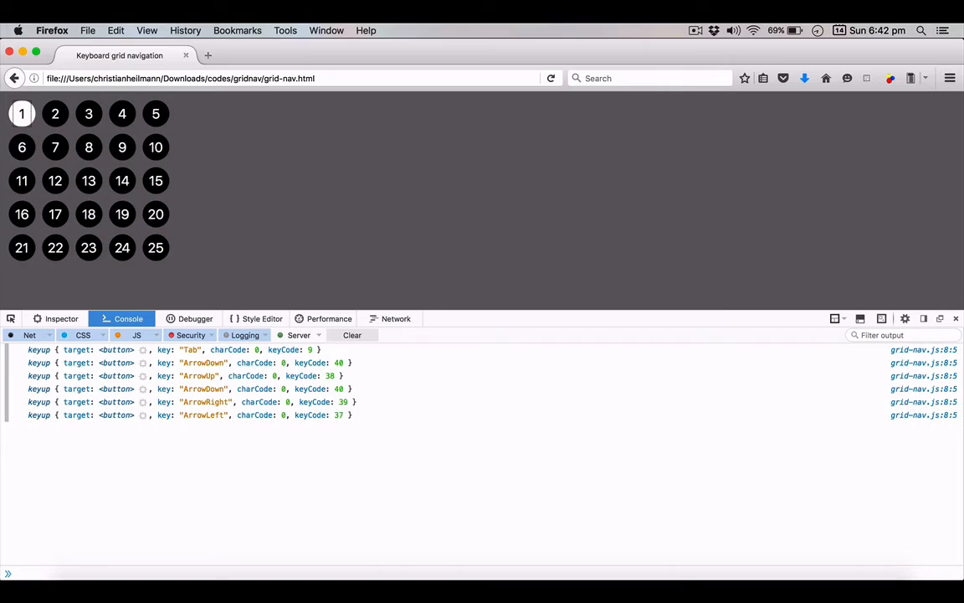
Focus the Firefox Web Console input line to enter a command
{"action": "left_click", "coordinate": [143, 572]}
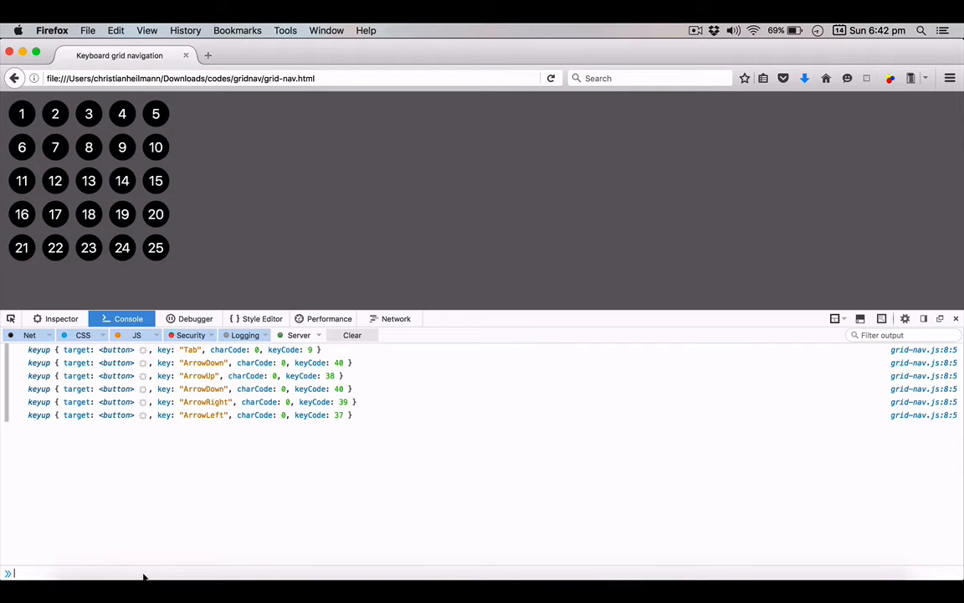
Draft codes = {38:-5, 40:5, 39:1, 37:-1} in the console and return to VS Code
{"action": "type", "text": "codes ="}
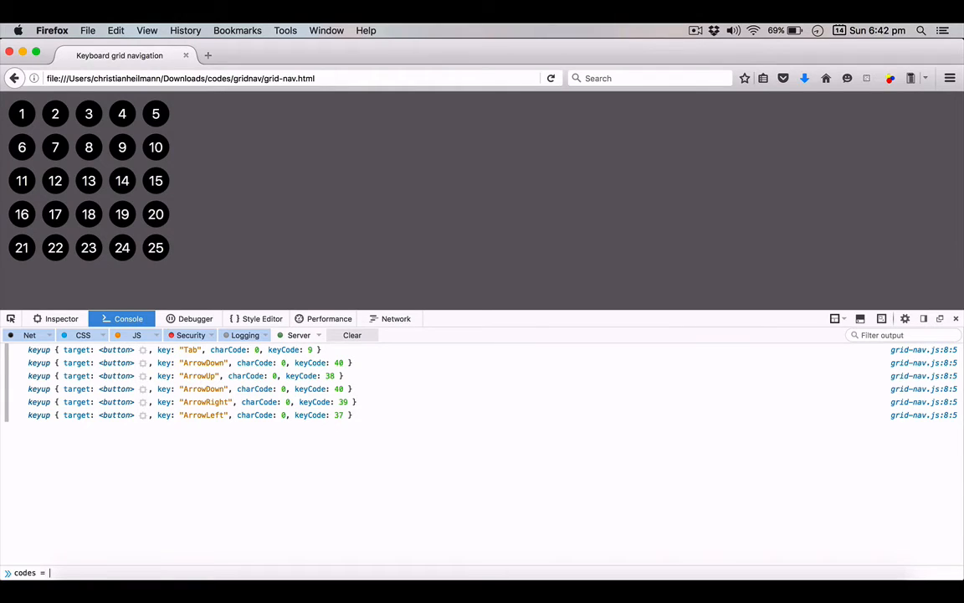
{"action": "type", "text": "{"}
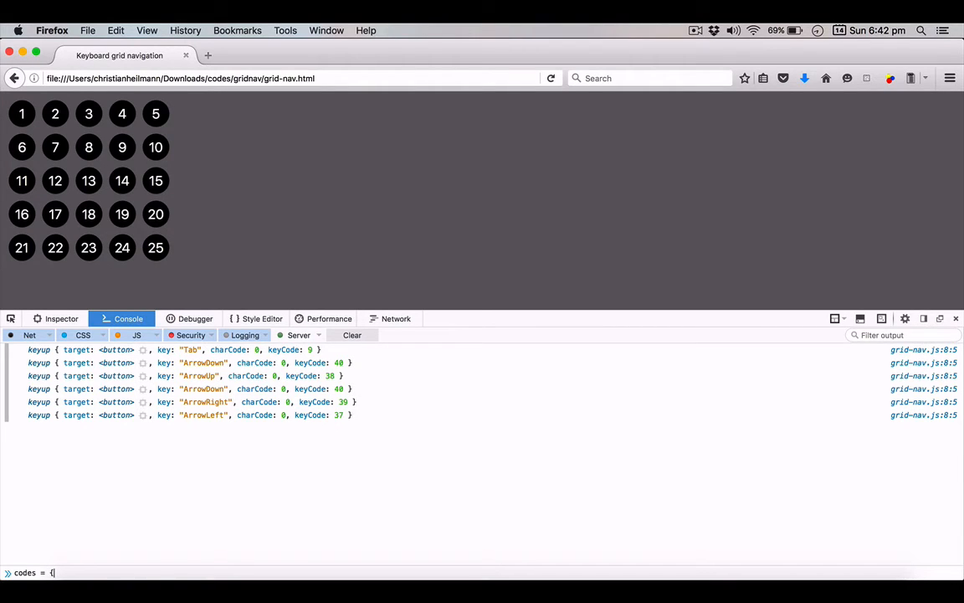
{"action": "type", "text": "38:-"}
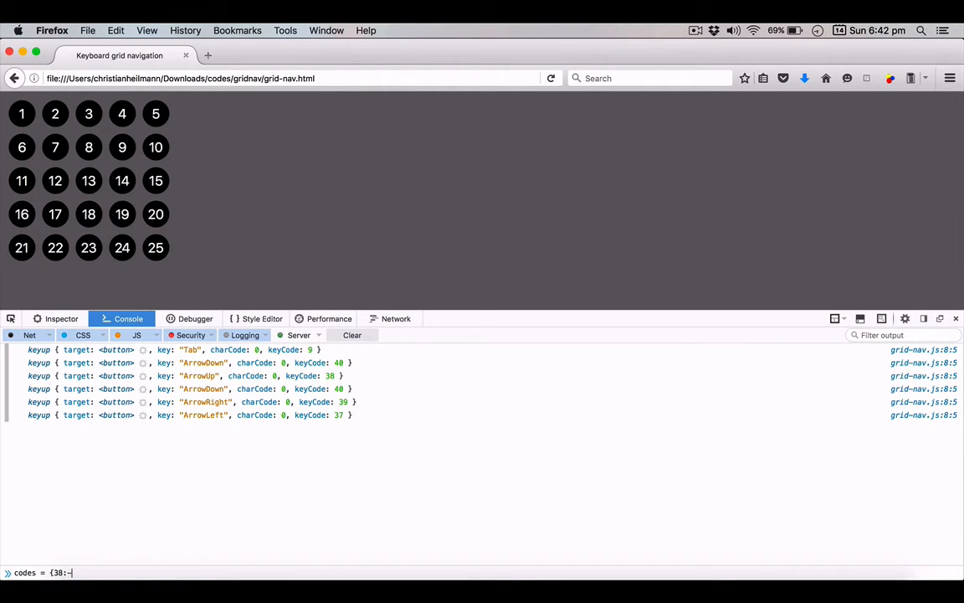
{"action": "type", "text": "-5,"}
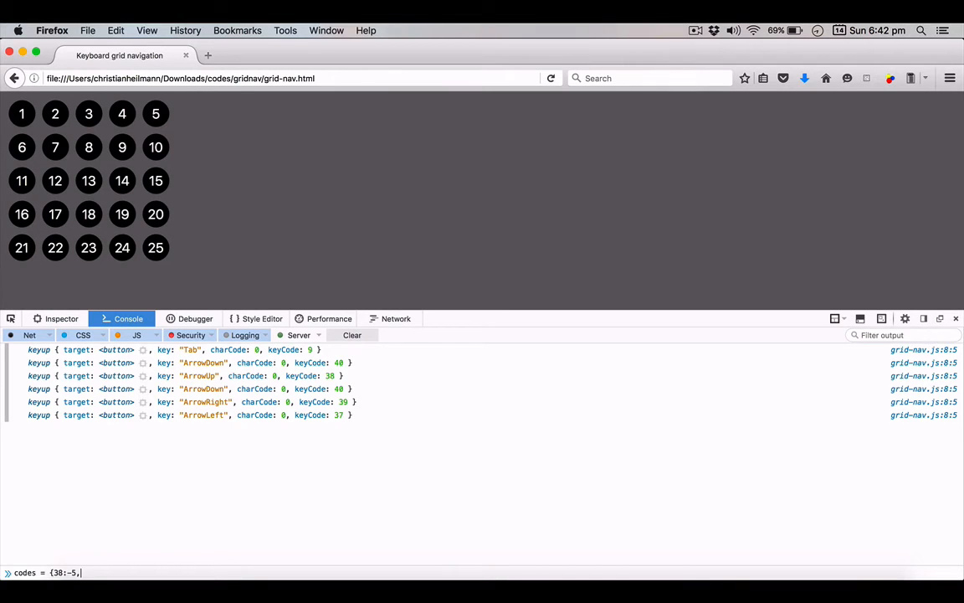
{"action": "type", "text": "40"}
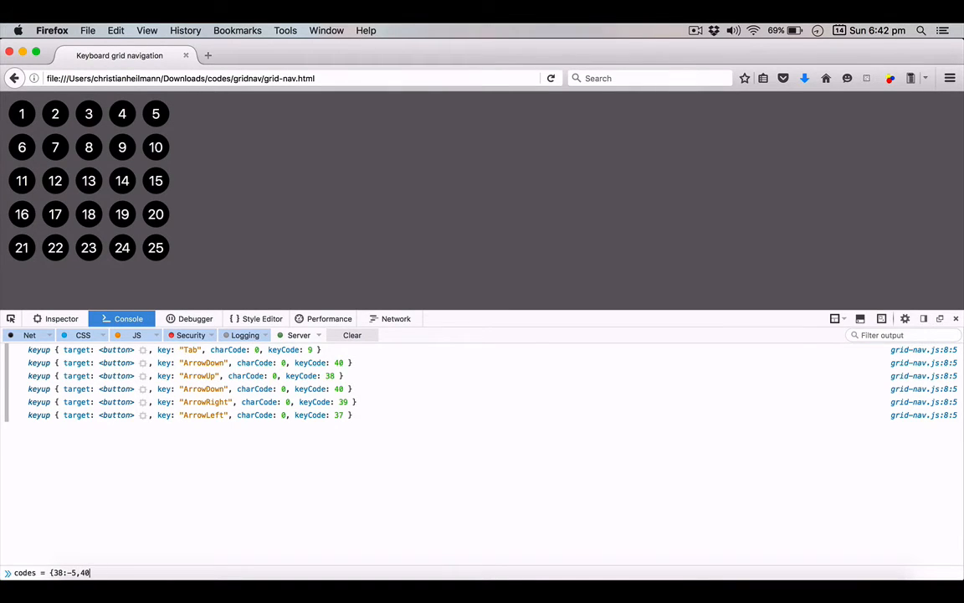
{"action": "type", "text": "5,"}
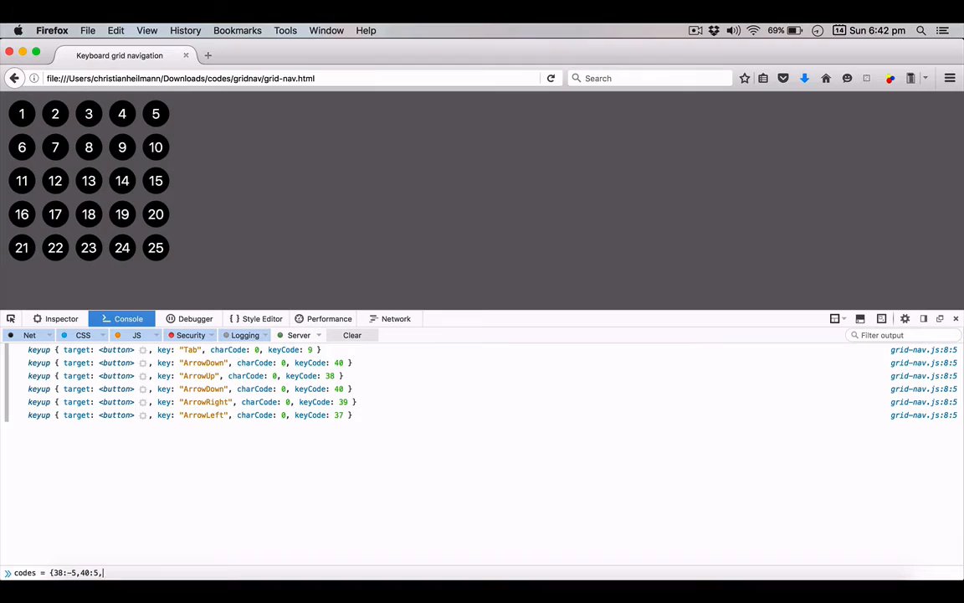
{"action": "type", "text": "39"}
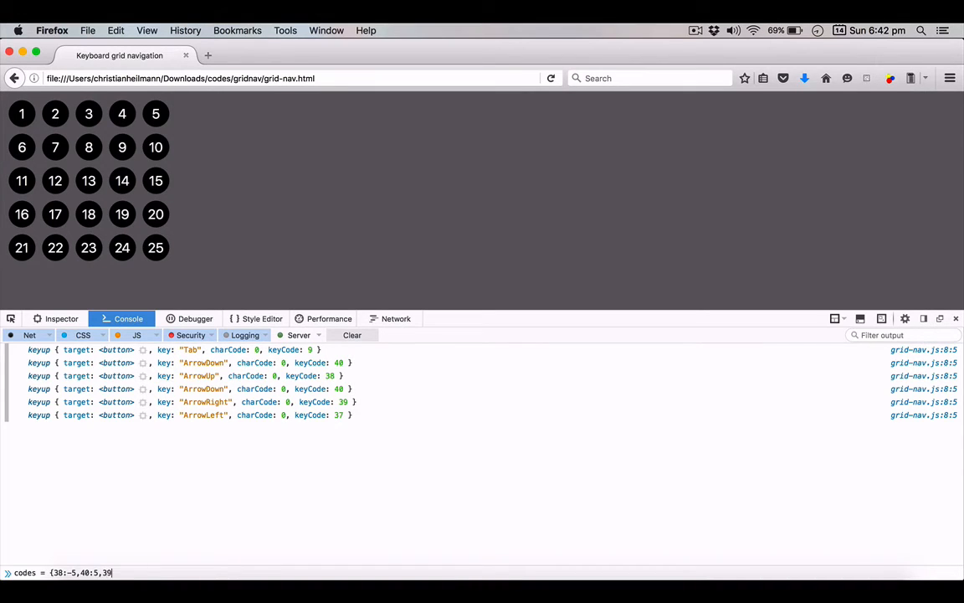
{"action": "type", "text": "1,37:"}
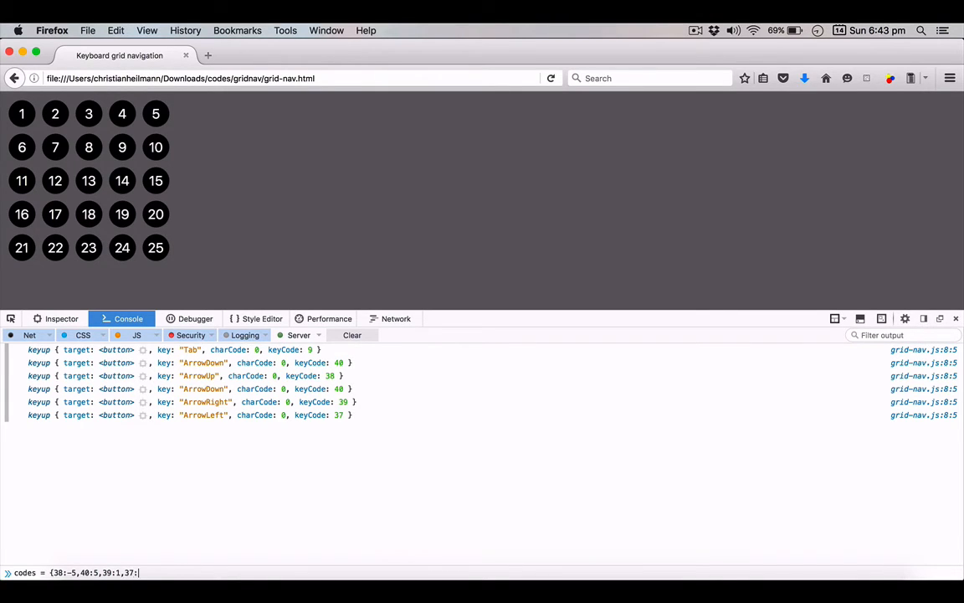
{"action": "type", "text": "-1}"}
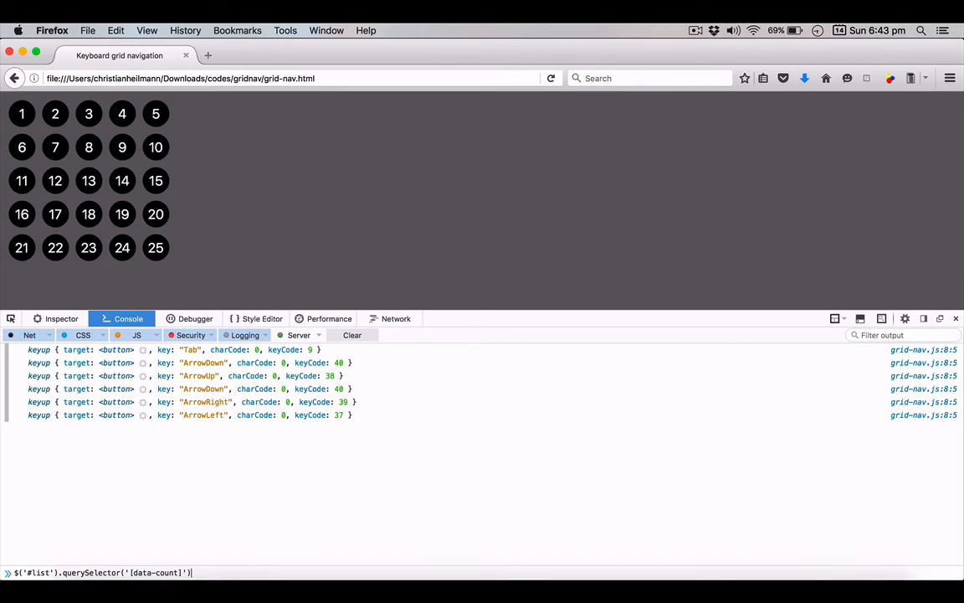
{"action": "key", "text": "Return"}
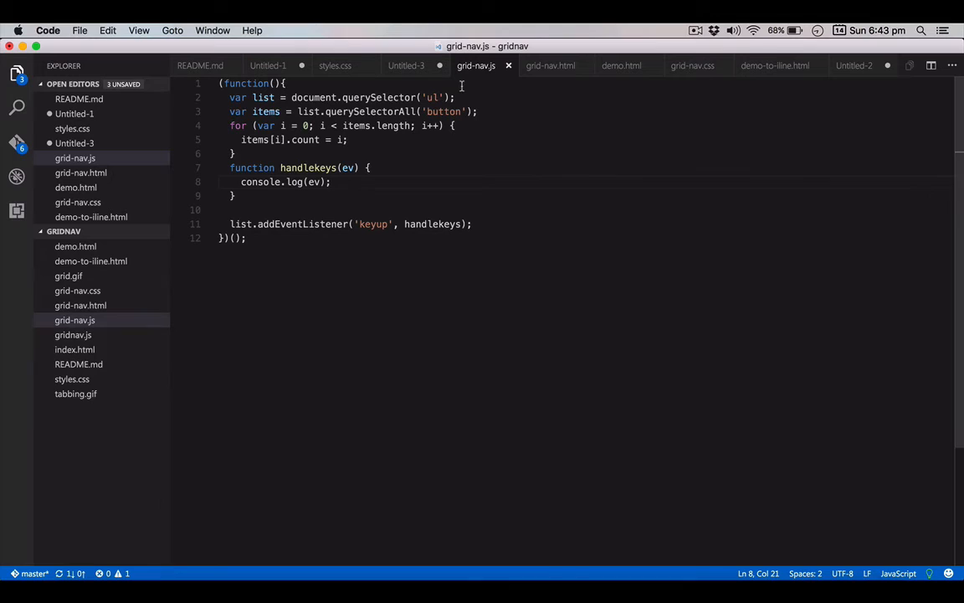
Declare var codes = {38:-5,40:5,39:1,37:-1} after the buttons query line in grid-nav.js
{"action": "left_click", "coordinate": [469, 110]}
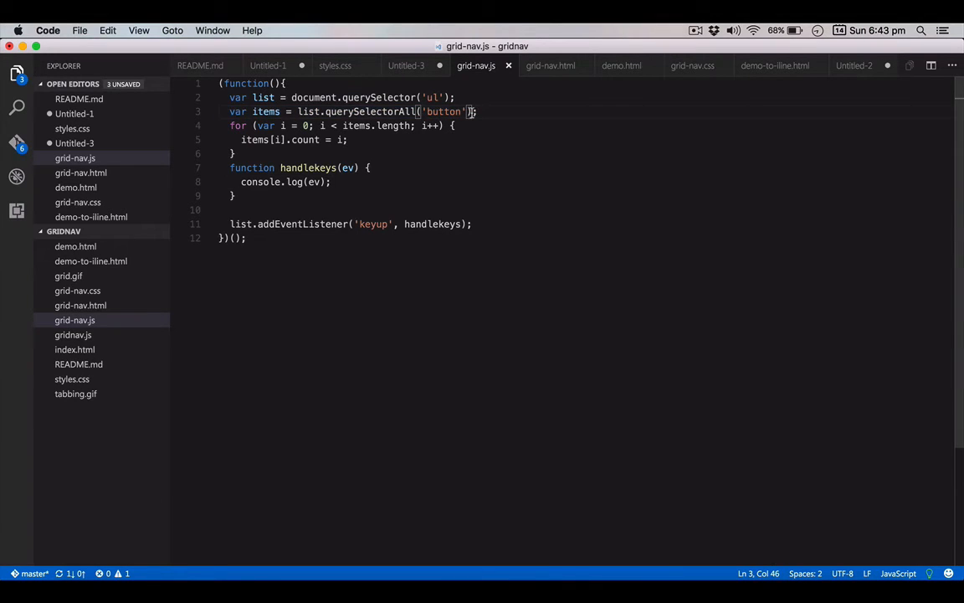
{"action": "type", "text": "var"}
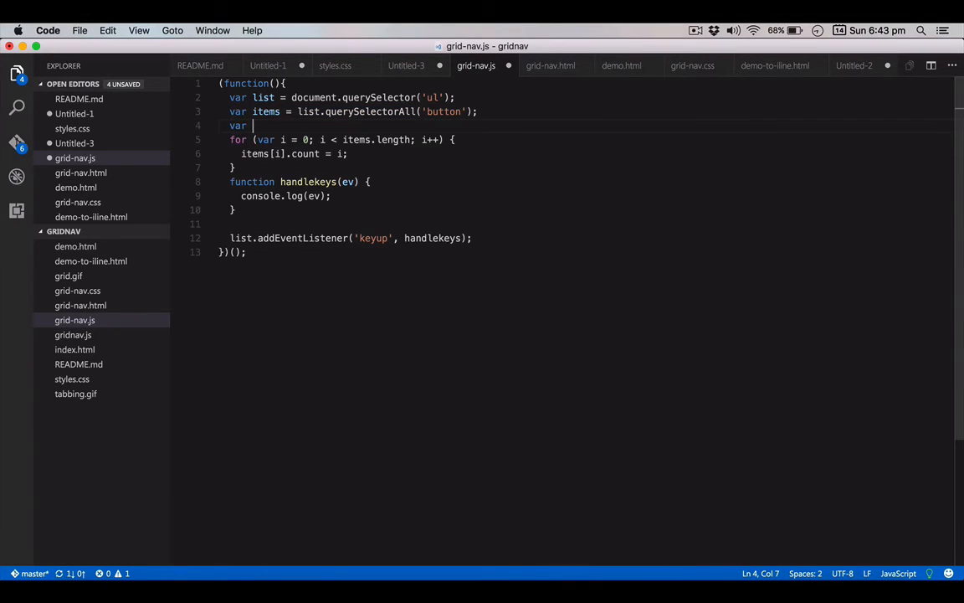
{"action": "type", "text": "codes = {38:-5,40:5,39:1,37:-1}"}
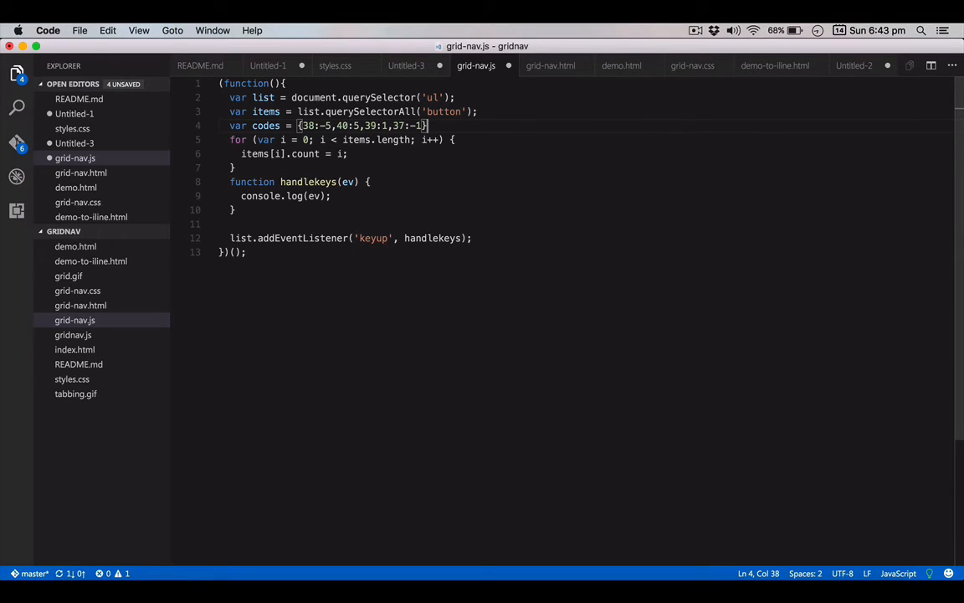
{"action": "left_click", "coordinate": [368, 180]}
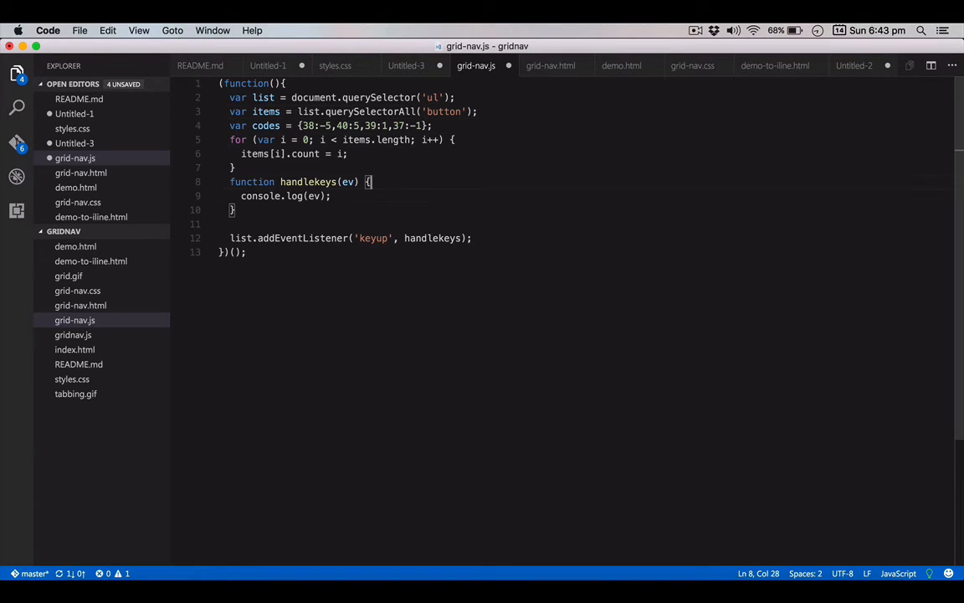
In handlekeys, write var keycode = ev.keyCode; and begin the if (codes[keycode] check
{"action": "type", "text": "var"}
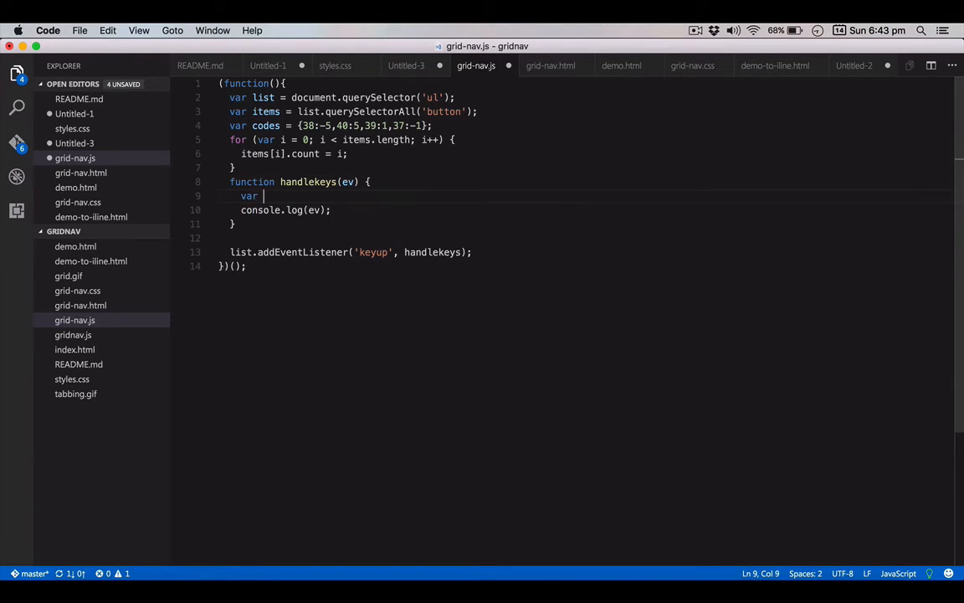
{"action": "type", "text": "keycd"}
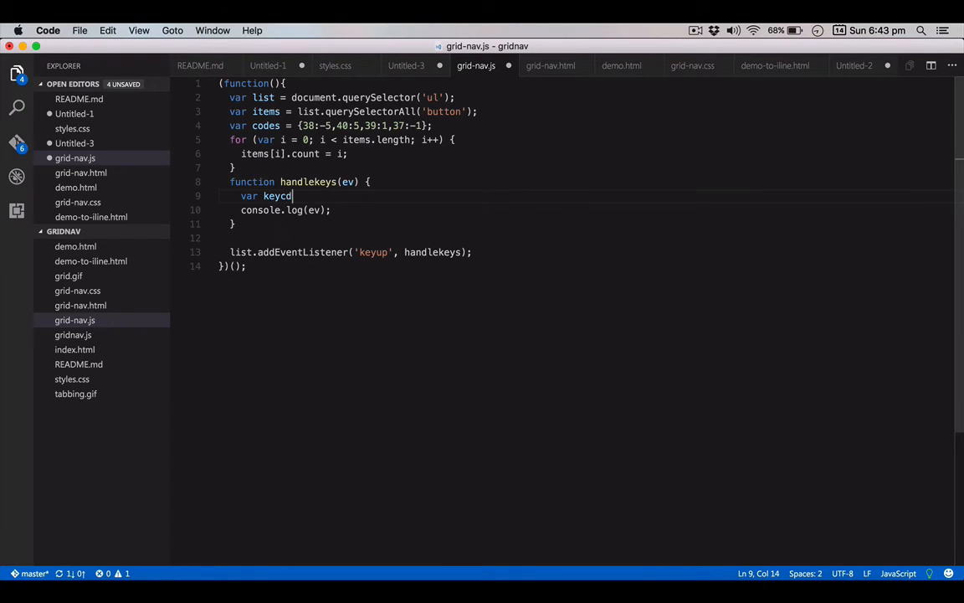
{"action": "type", "text": "ode ="}
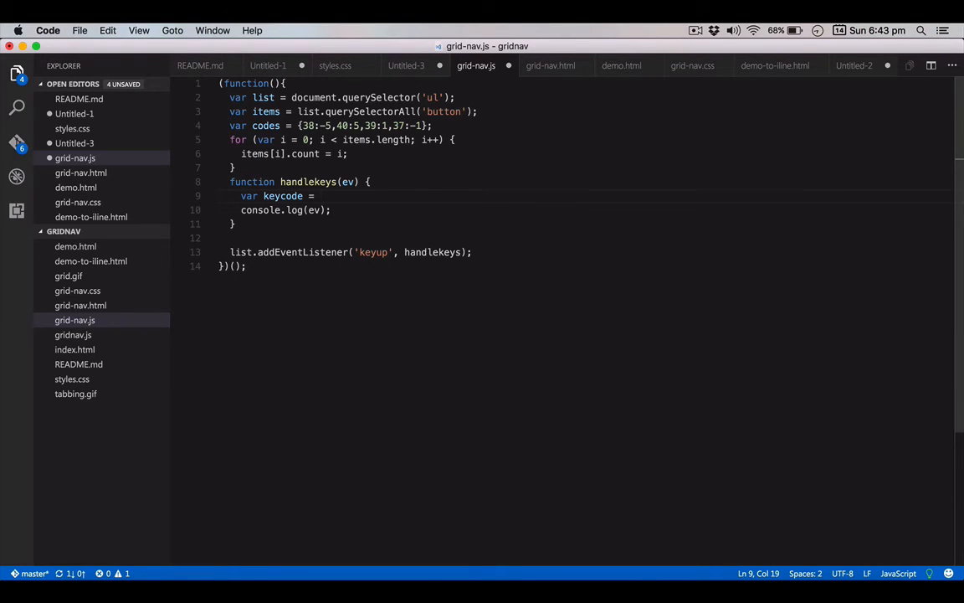
{"action": "type", "text": "ev.keyCode;"}
{"action": "type", "text": "if ("}
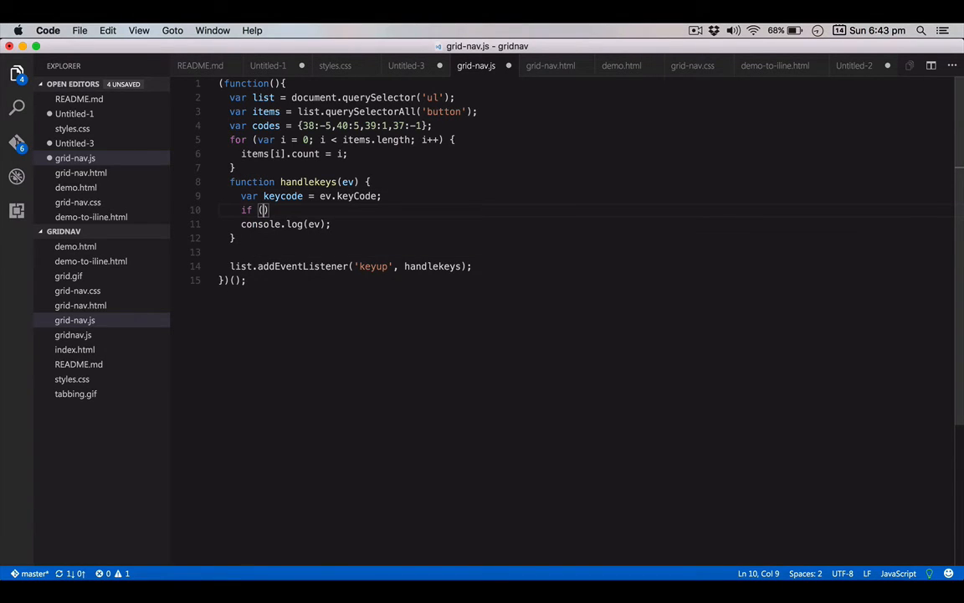
{"action": "type", "text": "codes"}
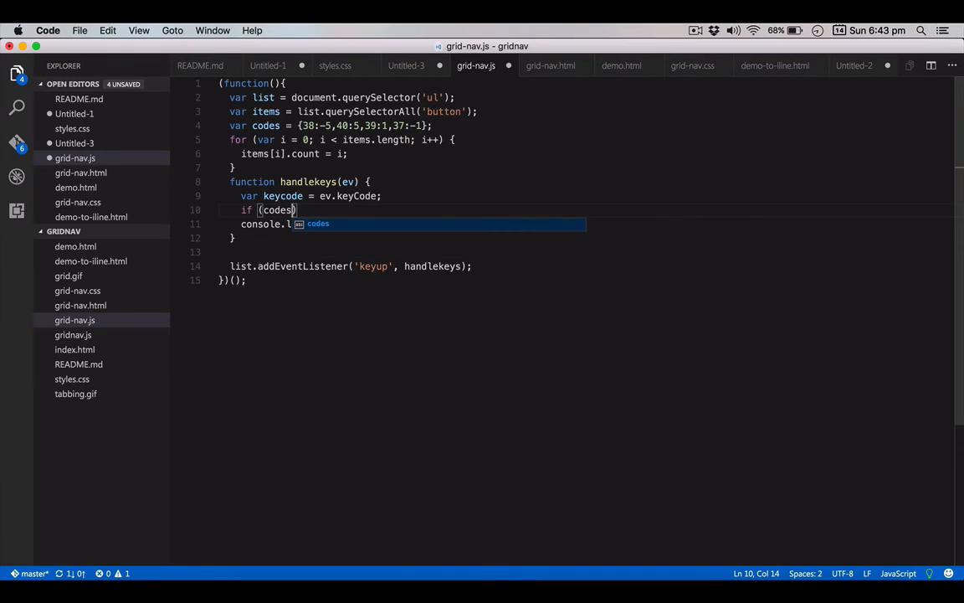
{"action": "type", "text": "[key"}
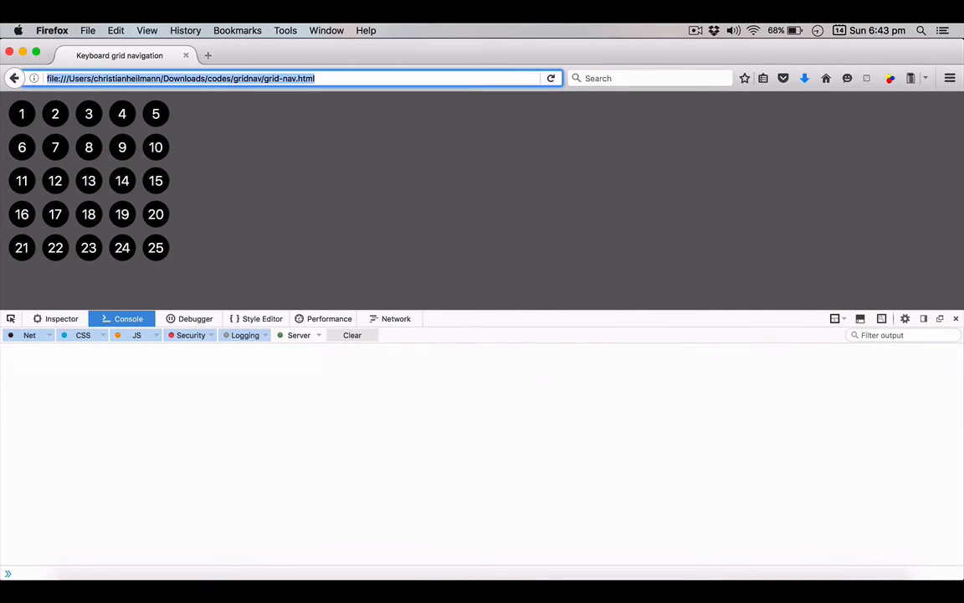
{"action": "left_click", "coordinate": [122, 114]}
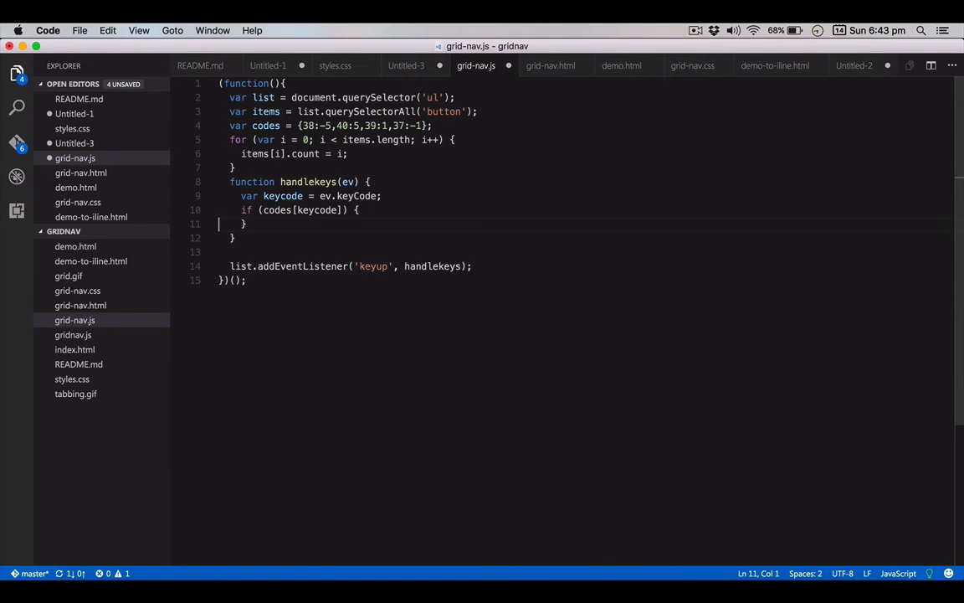
Inside the if block, add var t = ev.target; and start a nested if on t
{"action": "left_click", "coordinate": [234, 167]}
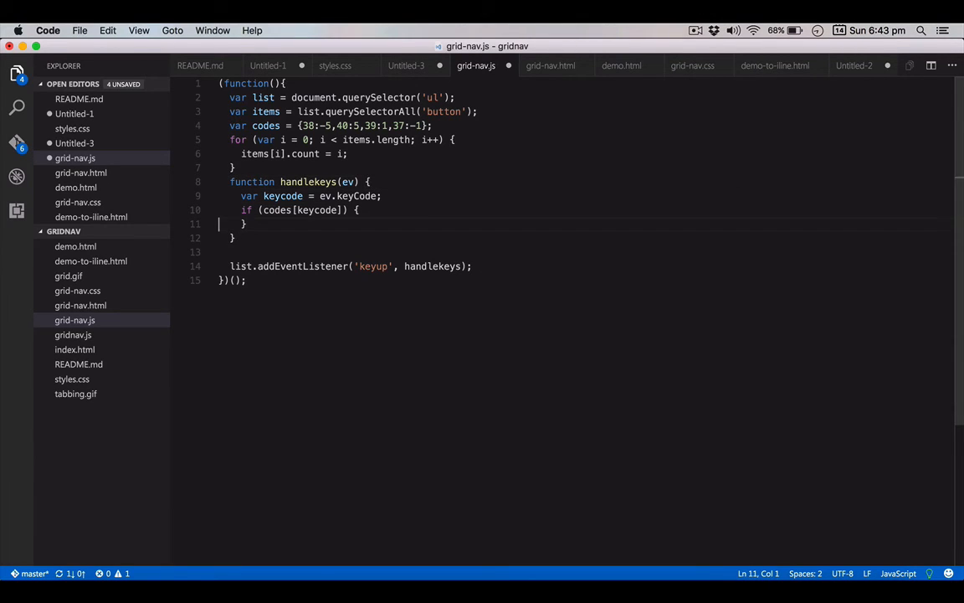
{"action": "type", "text": "var"}
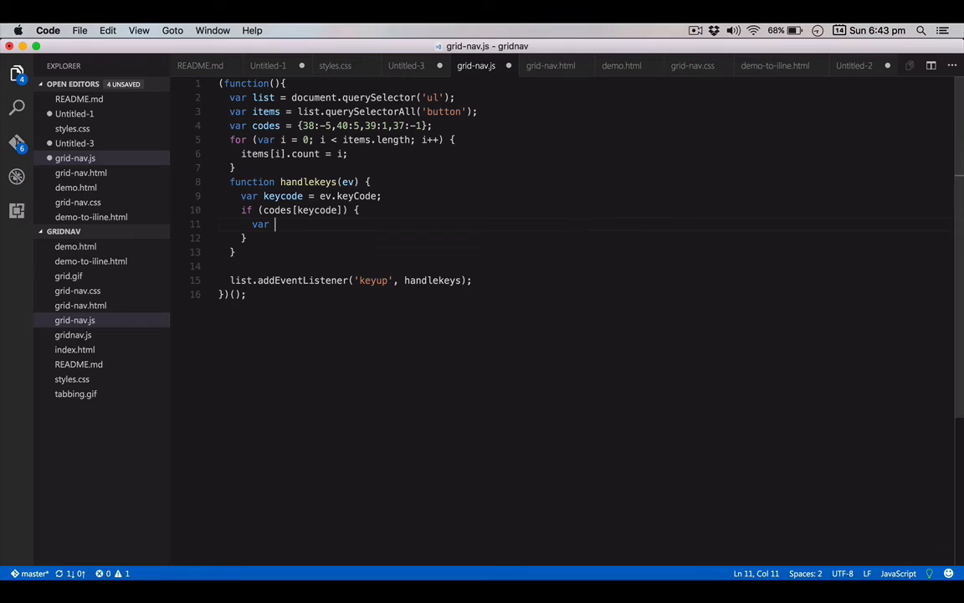
{"action": "type", "text": "t = ev"}
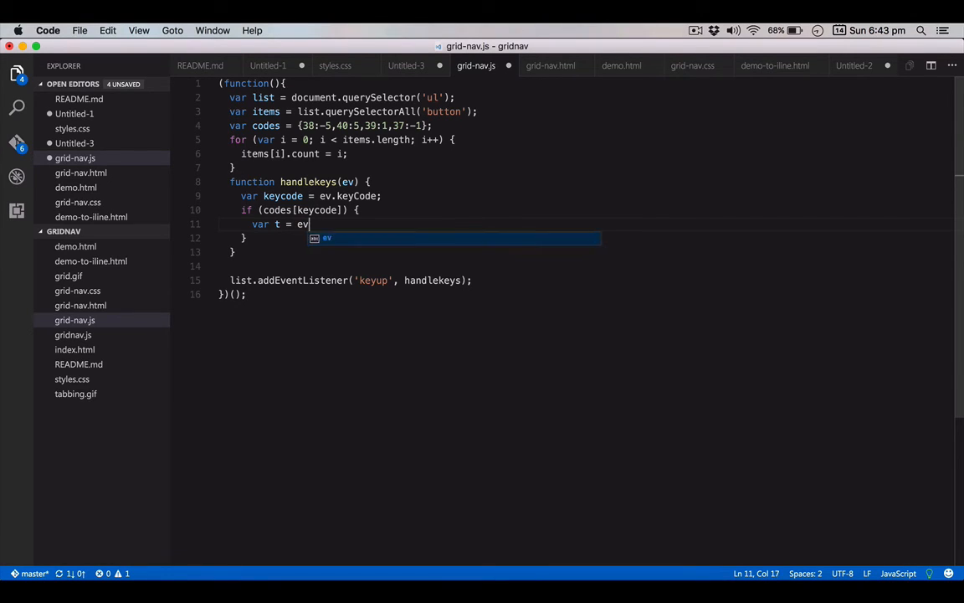
{"action": "type", "text": ".target;"}
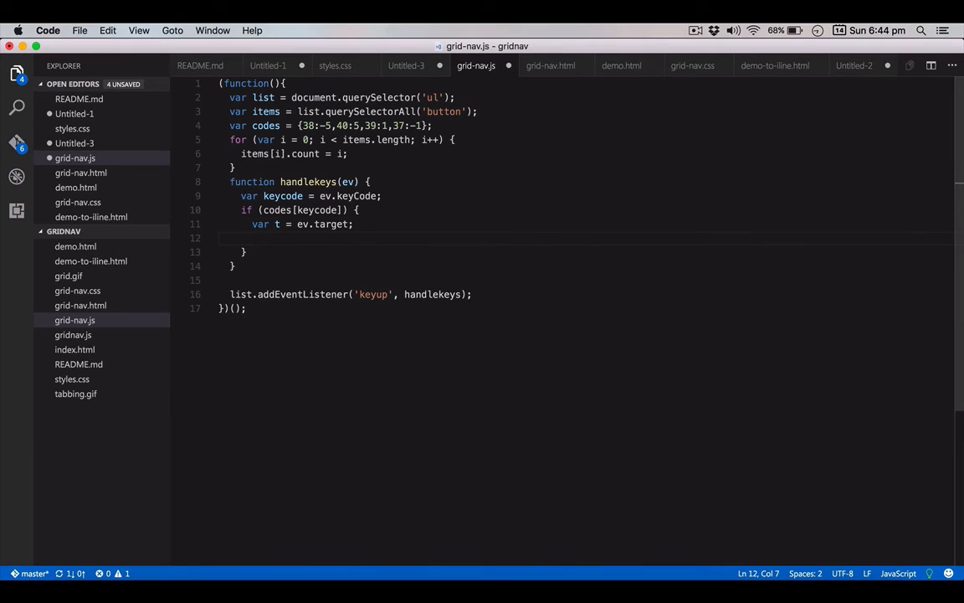
{"action": "type", "text": "if"}
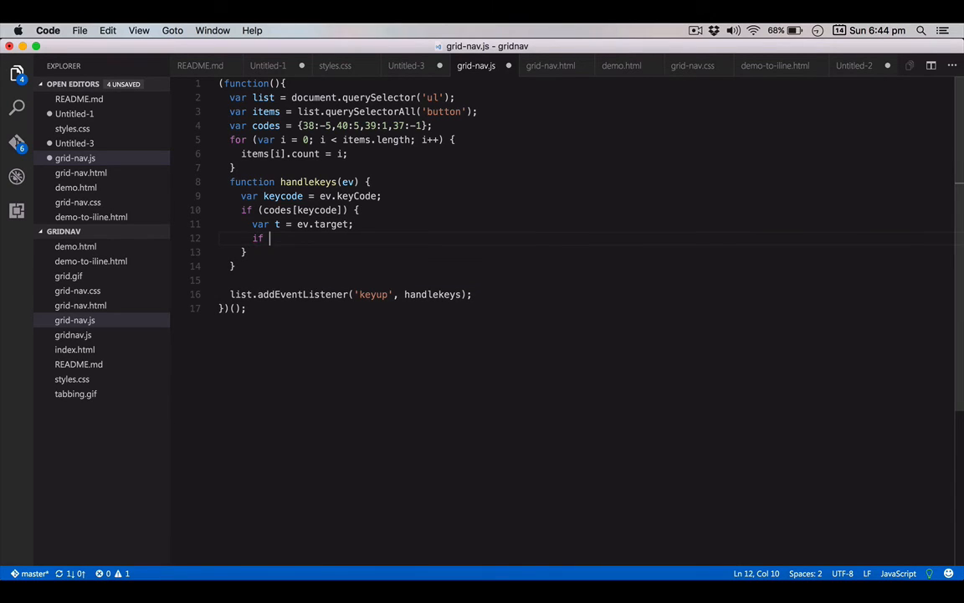
{"action": "type", "text": "(t.count) {"}
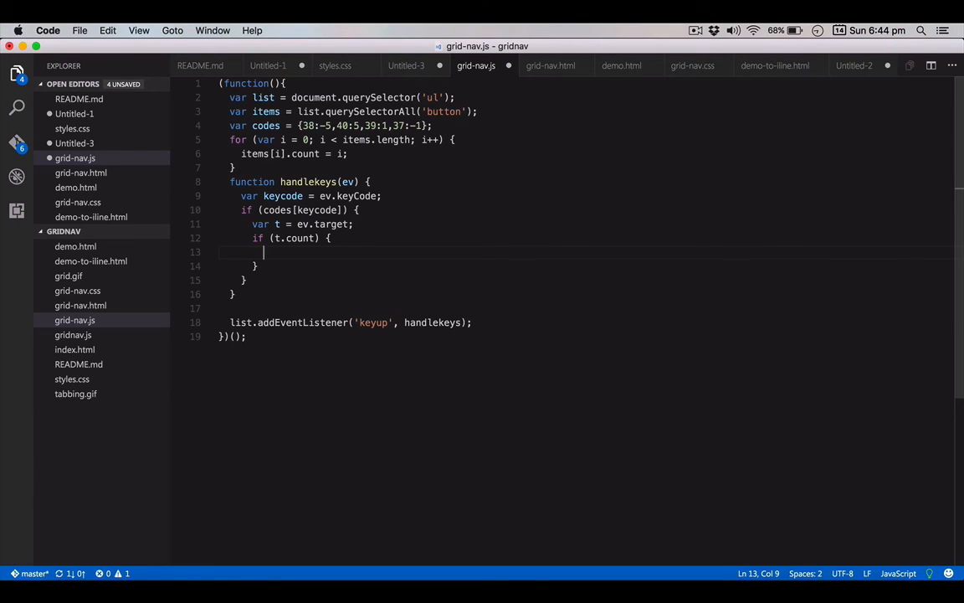
Check allitems[t.count + codes[keycode]] exists and call .focus() on it
{"action": "type", "text": "allitem"}
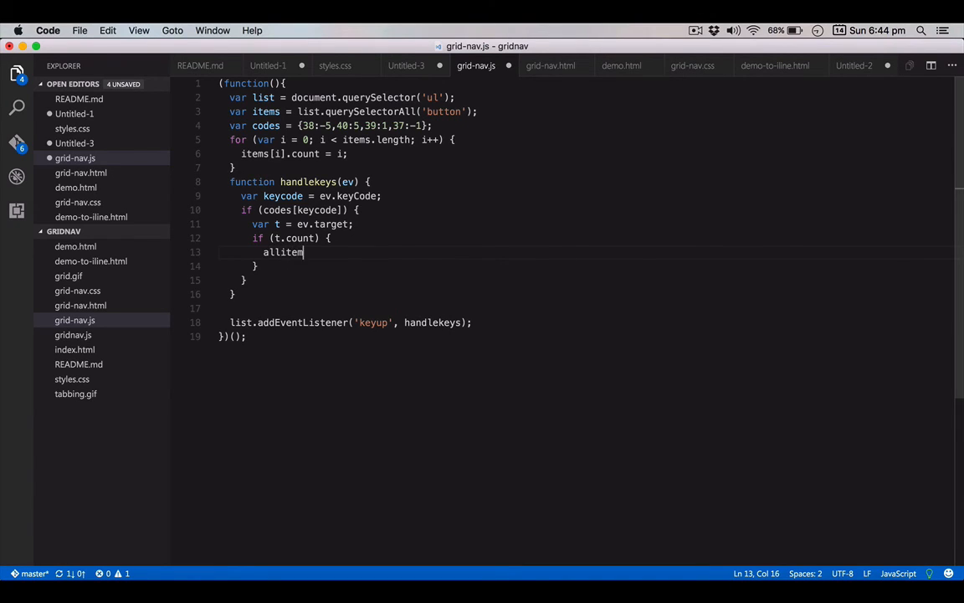
{"action": "key", "text": "Backspace"}
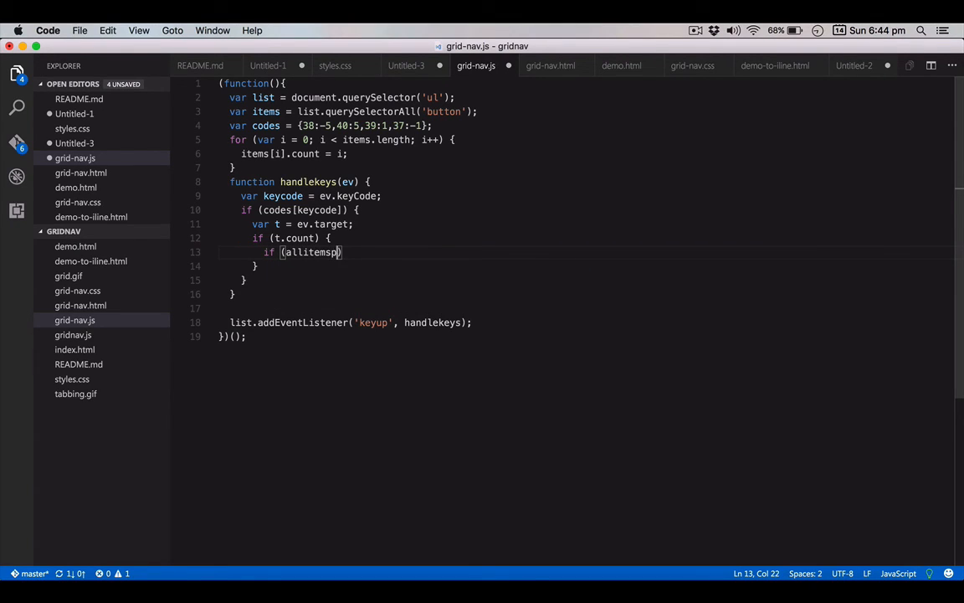
{"action": "type", "text": "[t."}
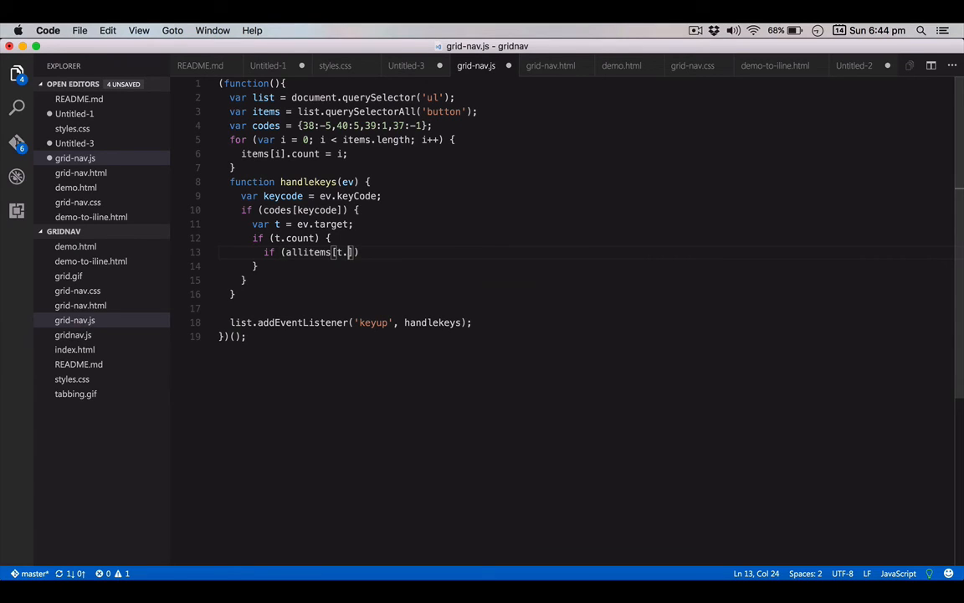
{"action": "type", "text": "count"}
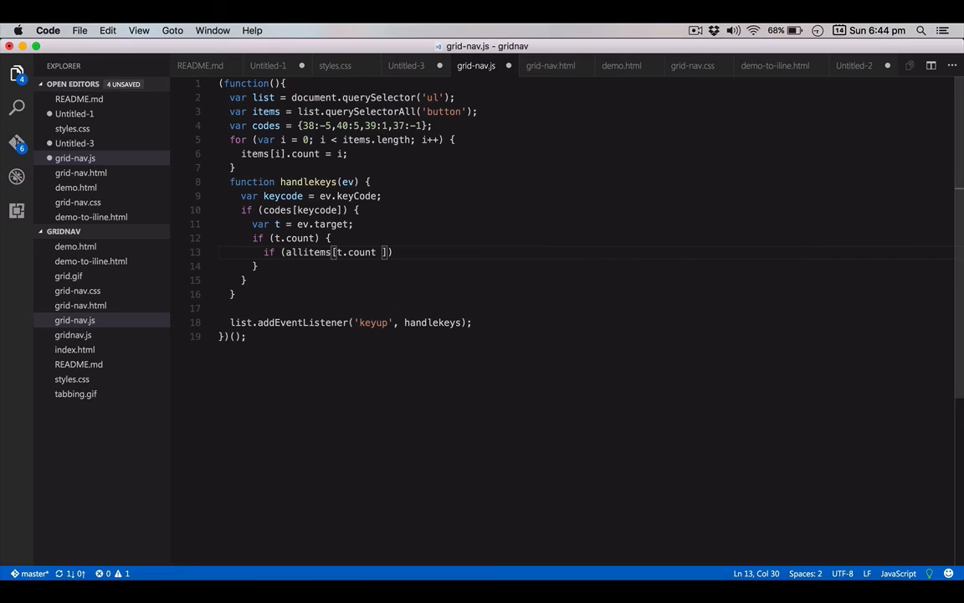
{"action": "type", "text": "+ codes[keycode"}
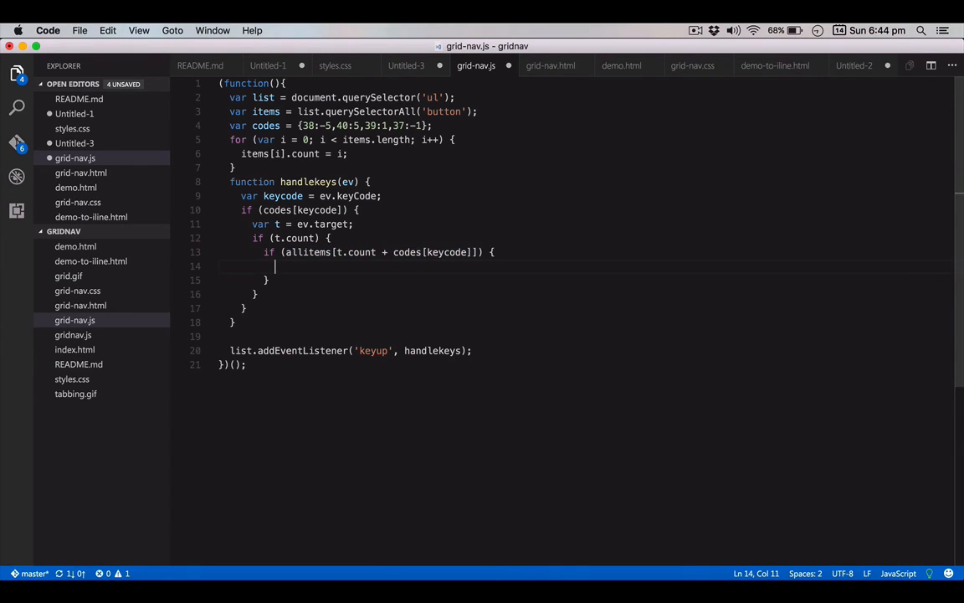
{"action": "type", "text": "allitems[t.count + codes[keycode]].focu"}
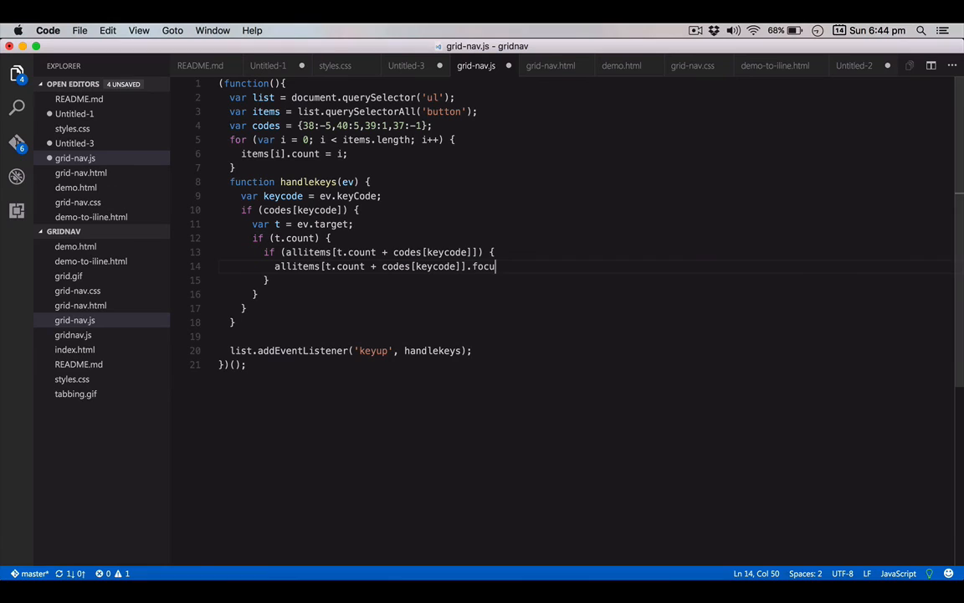
{"action": "type", "text": "s()"}
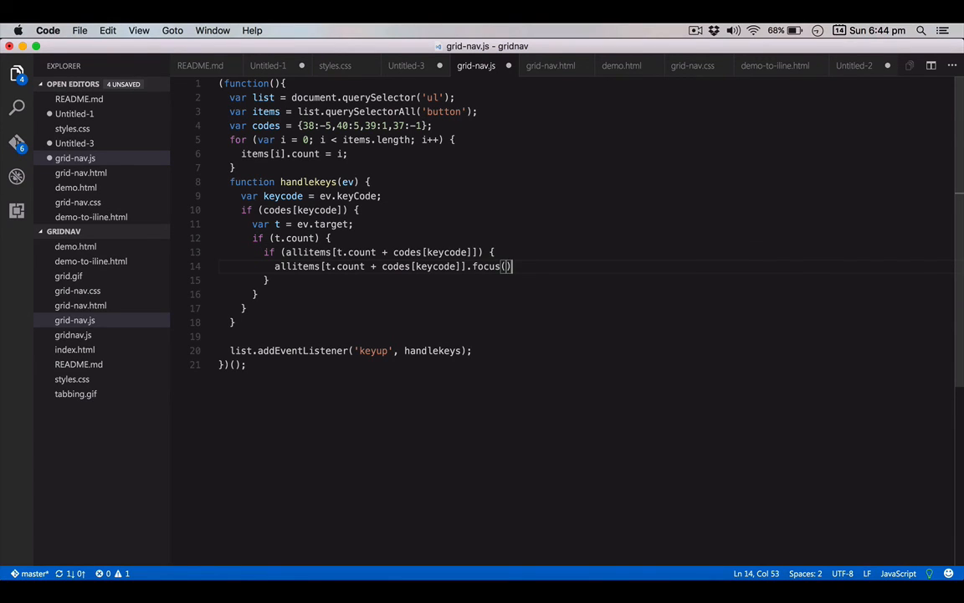
{"action": "type", "text": ";"}
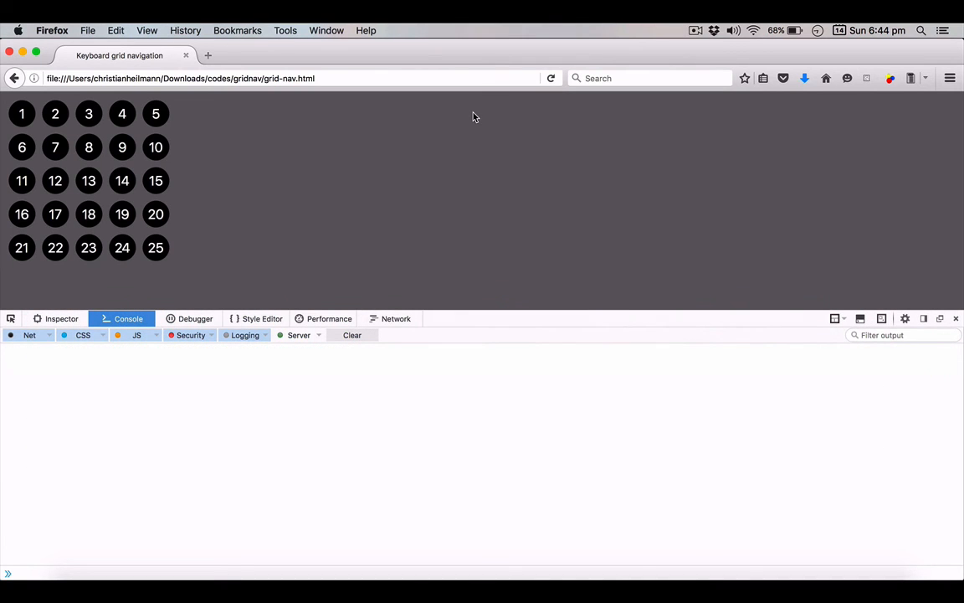
Test arrow navigation from button 3 in Firefox, then return to the script after the allitems error
{"action": "left_click", "coordinate": [89, 114]}
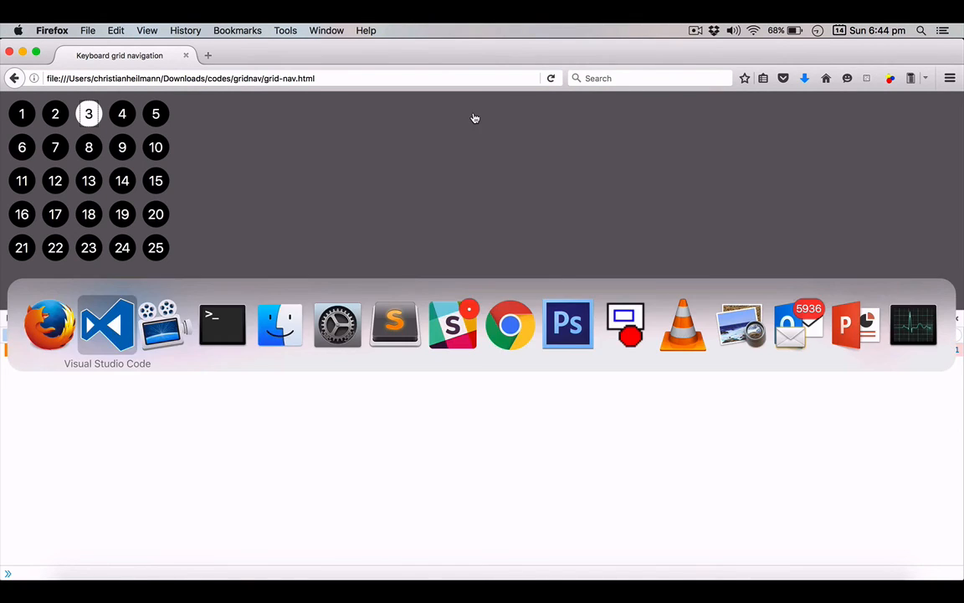
{"action": "left_click", "coordinate": [107, 325]}
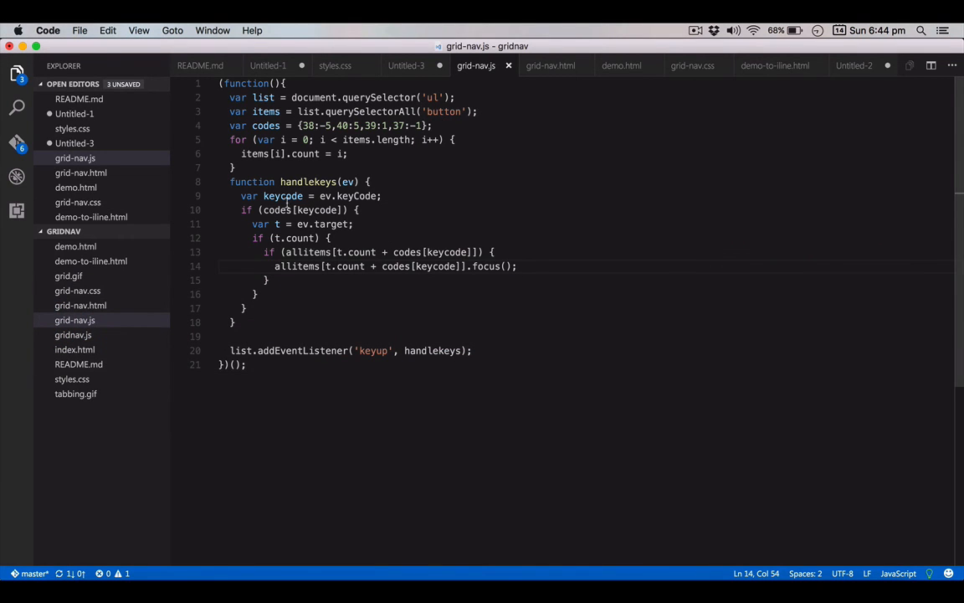
{"action": "left_click", "coordinate": [301, 251]}
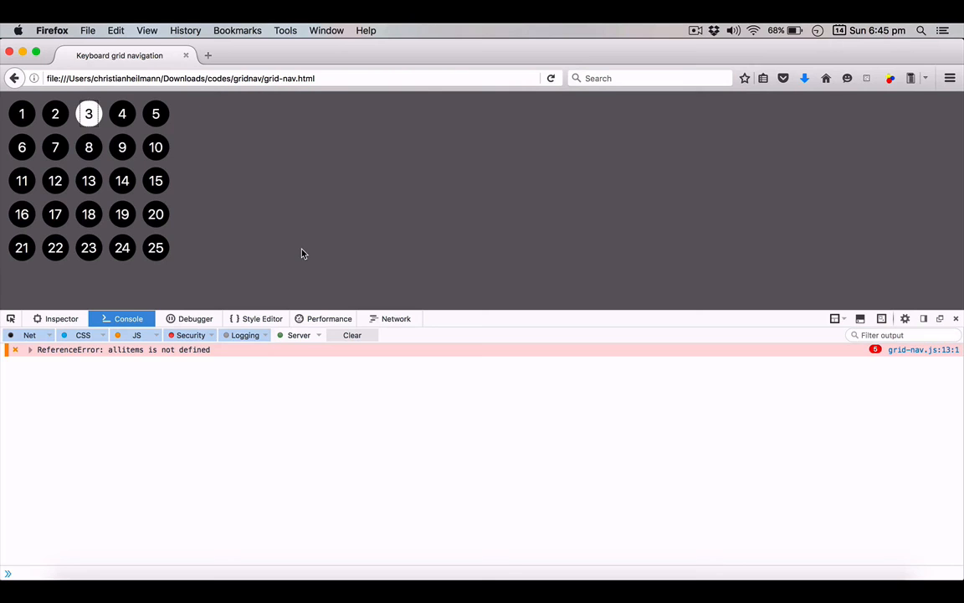
Reload the grid page and return to handlekeys to rename allitems to items
{"action": "left_click", "coordinate": [551, 79]}
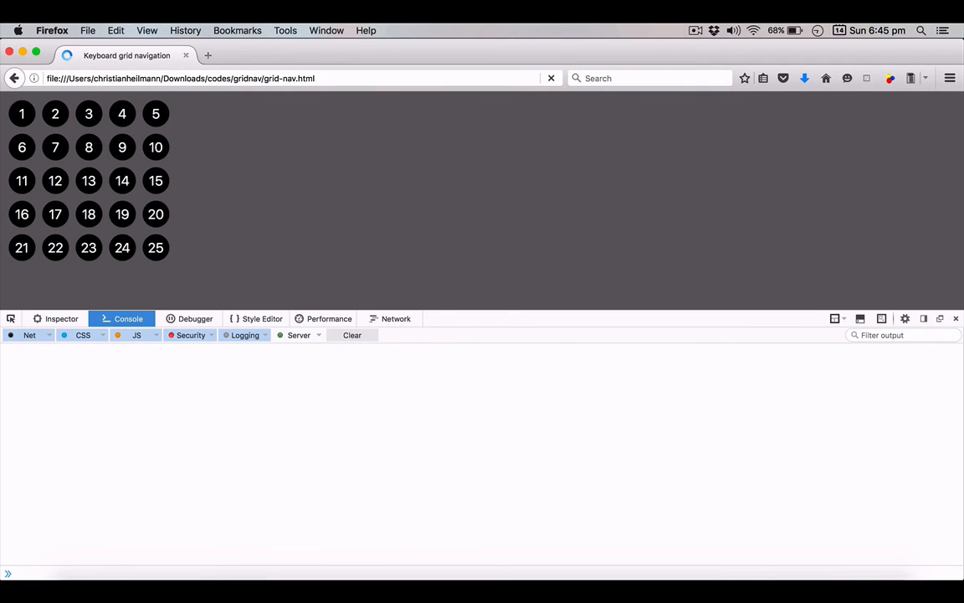
{"action": "left_click", "coordinate": [55, 148]}
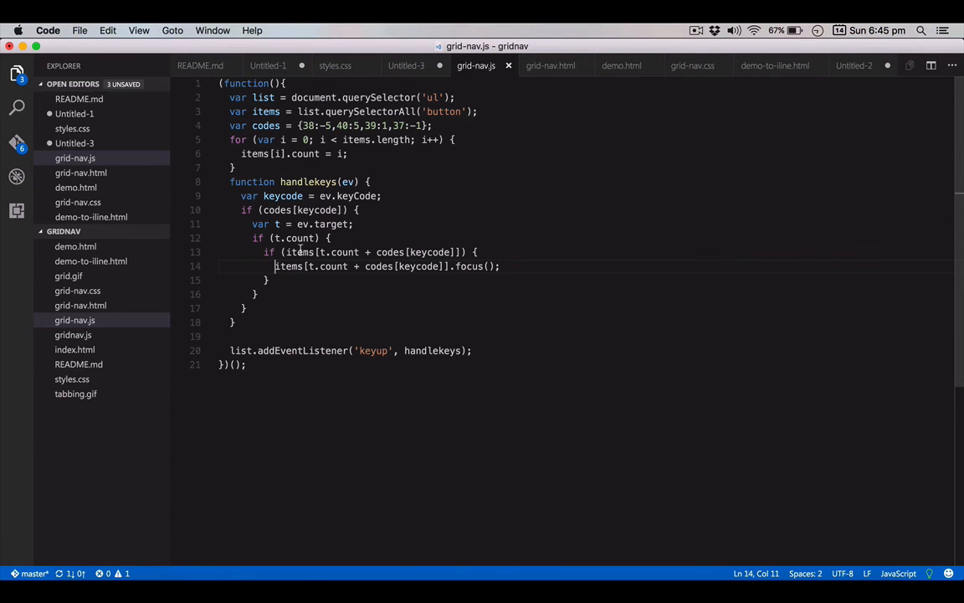
{"action": "mouse_move", "coordinate": [531, 407]}
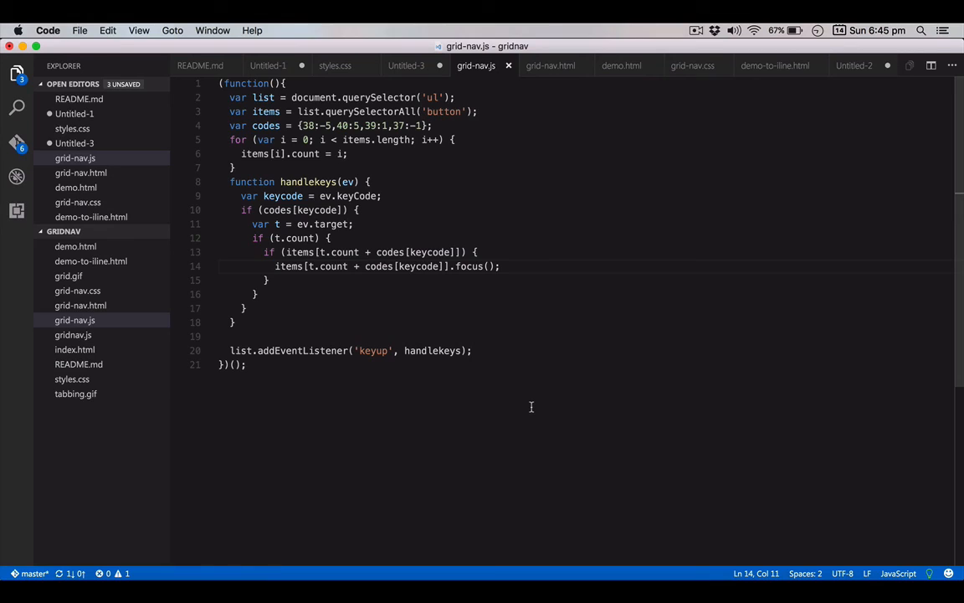